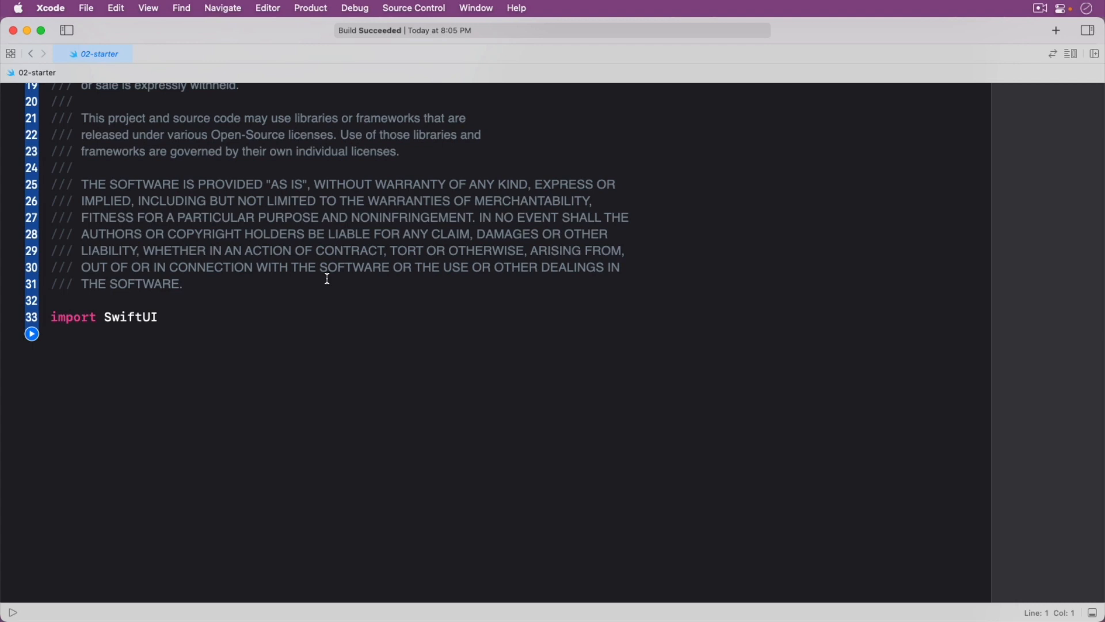
- Add a Task printing an 'in a task.' message plus a main-actor print, and save
text(Task {)
text(print("Doing some work o)
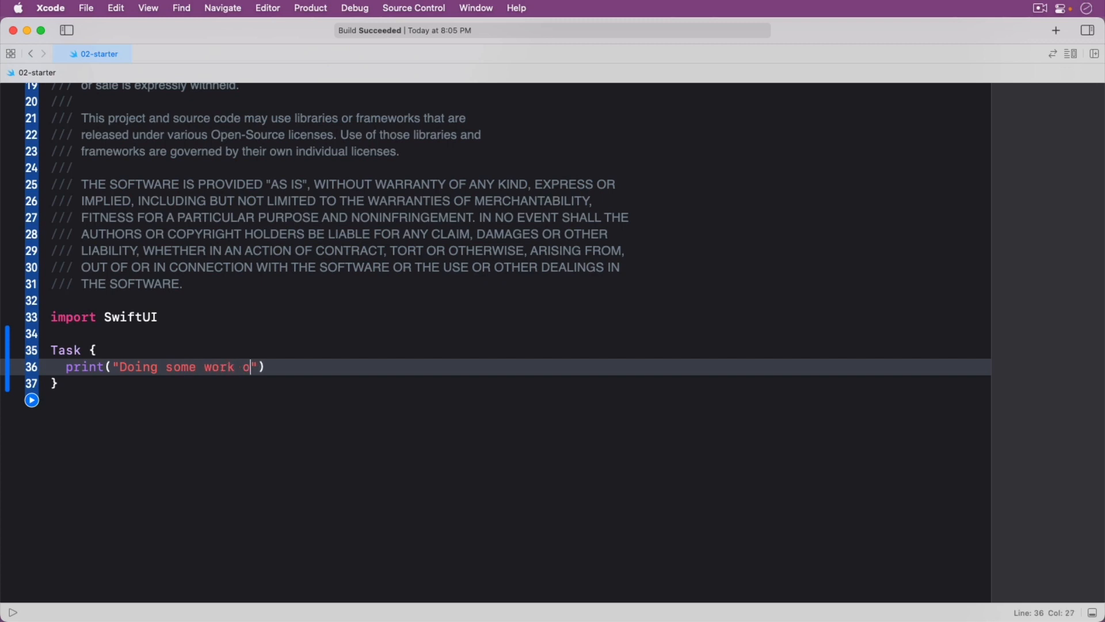
text(n a task.)
text(print("Doing work on the main actor (main t"))
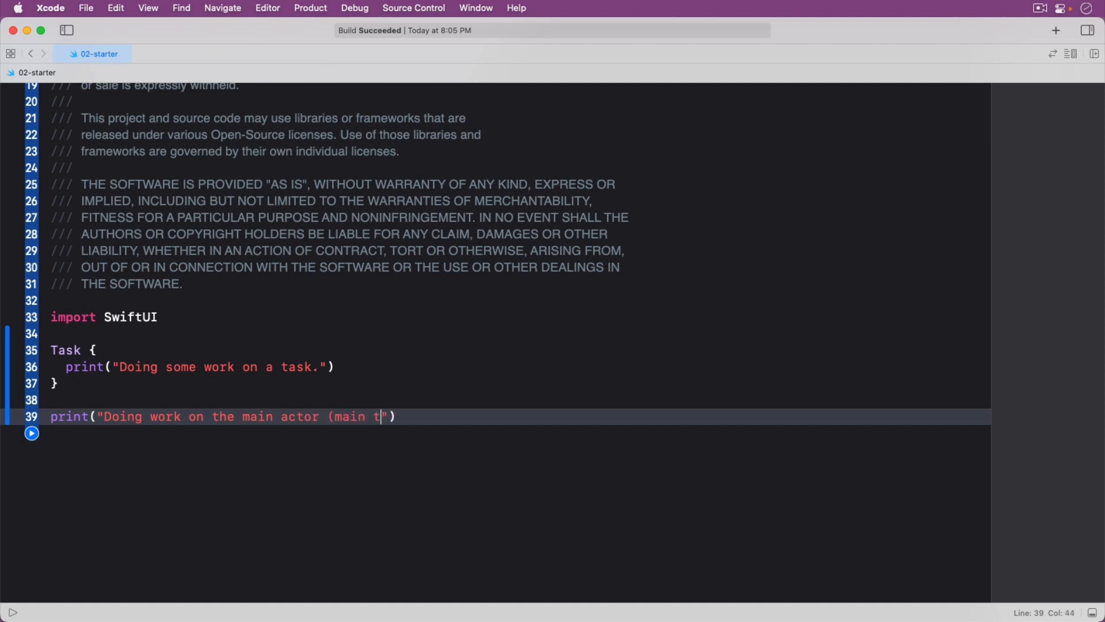
key(cmd+s)
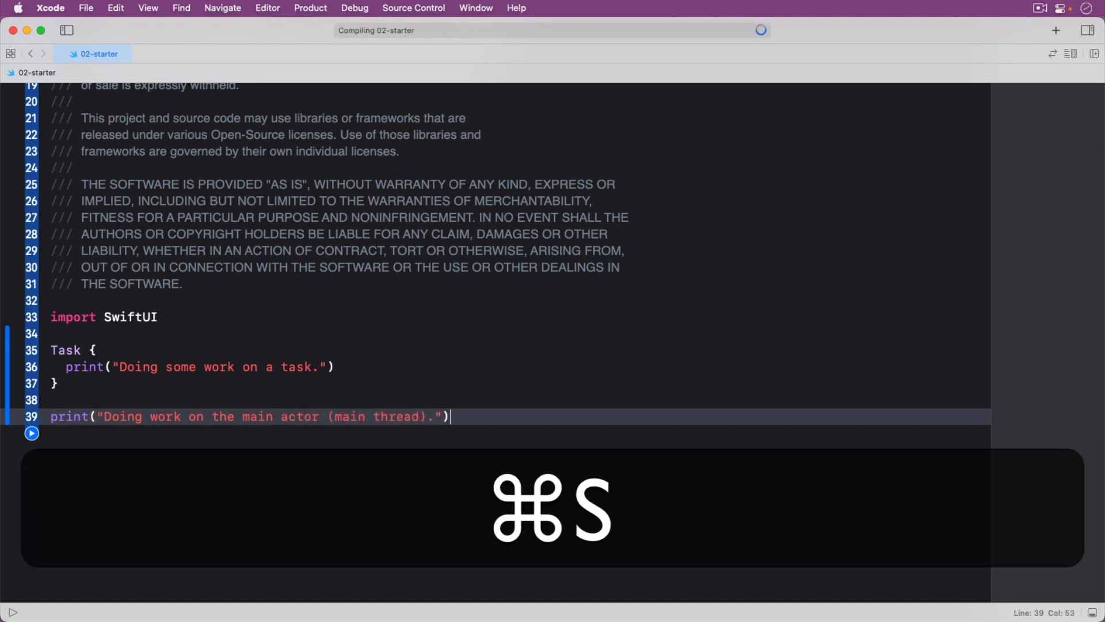
key(cmd+s)
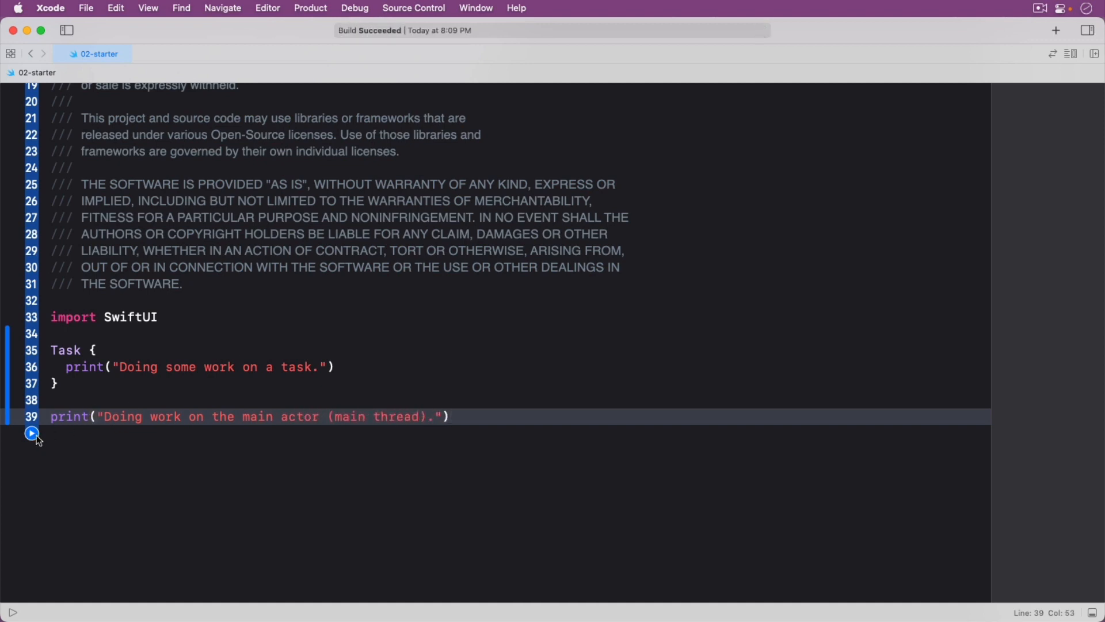
- Run the playground to show the task message, then the main-thread message
click(31, 433)
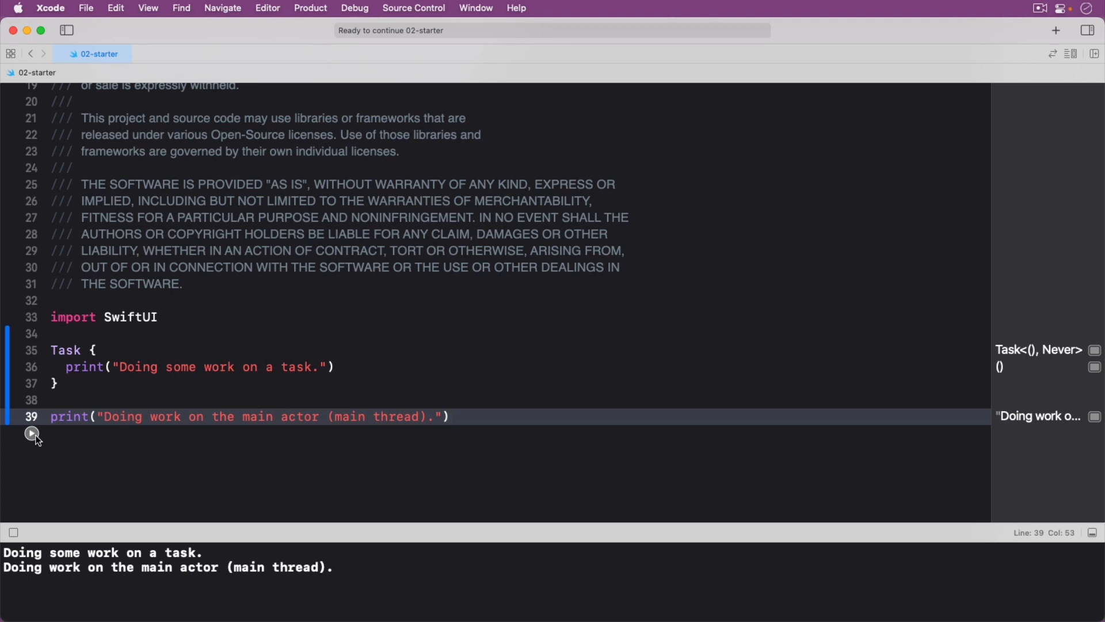
click(449, 416)
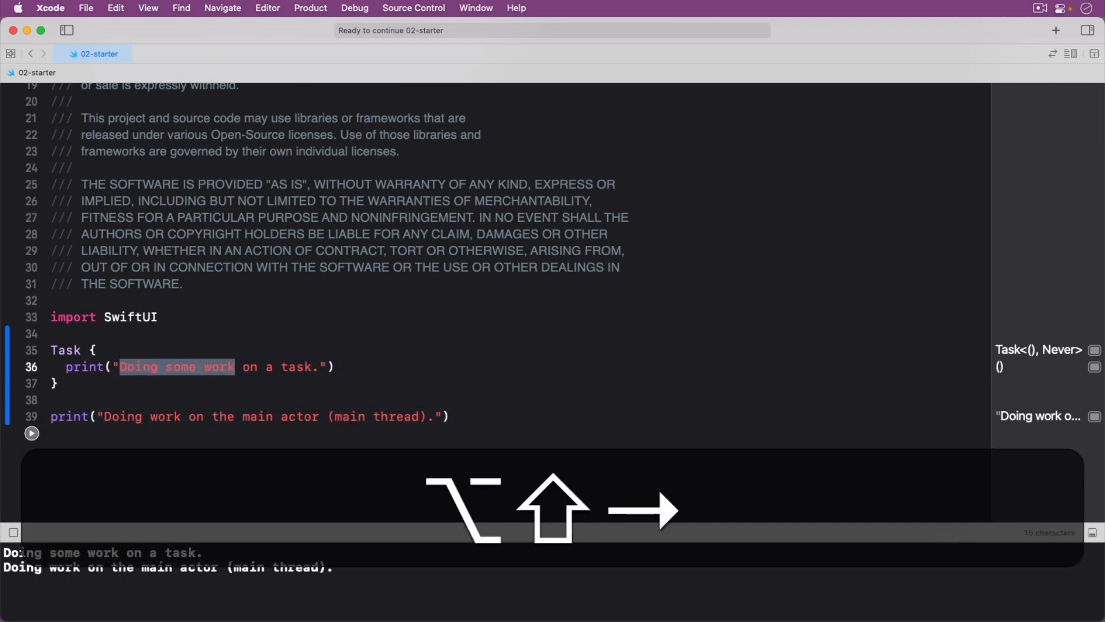
- Change the task print to 'This is first.' and add a second print with the 1-to-100000 sum
text(This is first."))
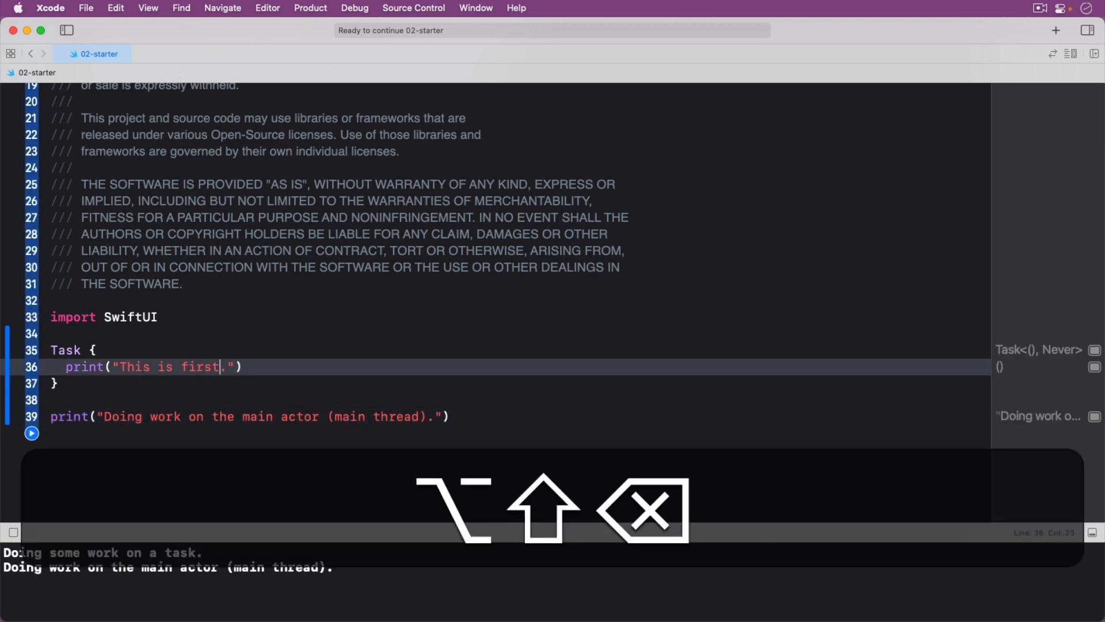
text(let sum = (1...100000).reduce(0, +)
text(print("This is second: 1 + )
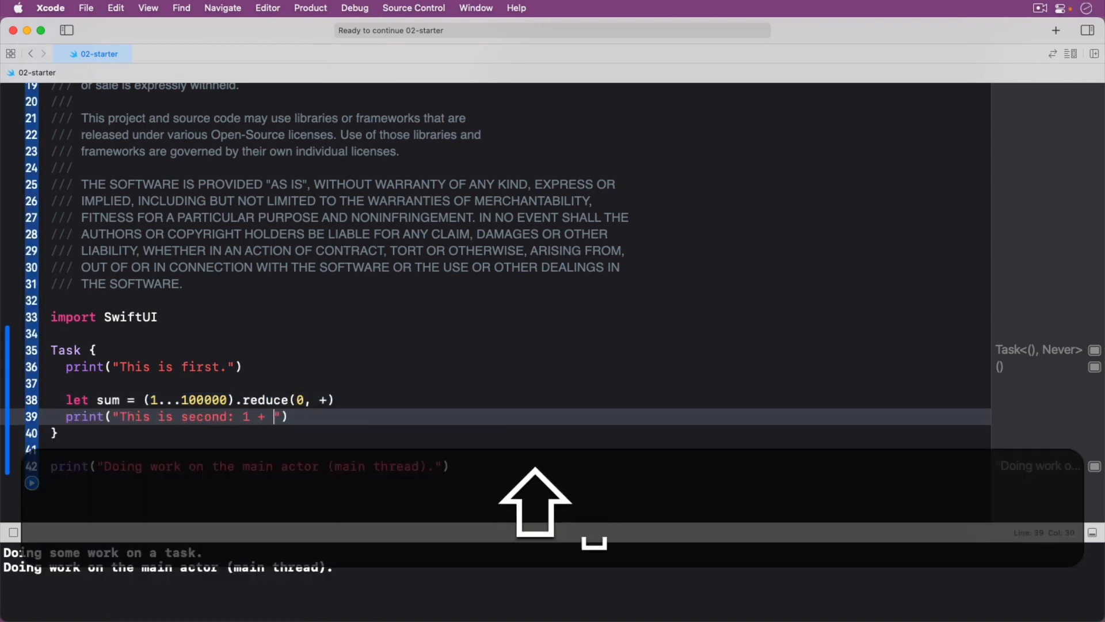
text(2 + 3 + ... 100)
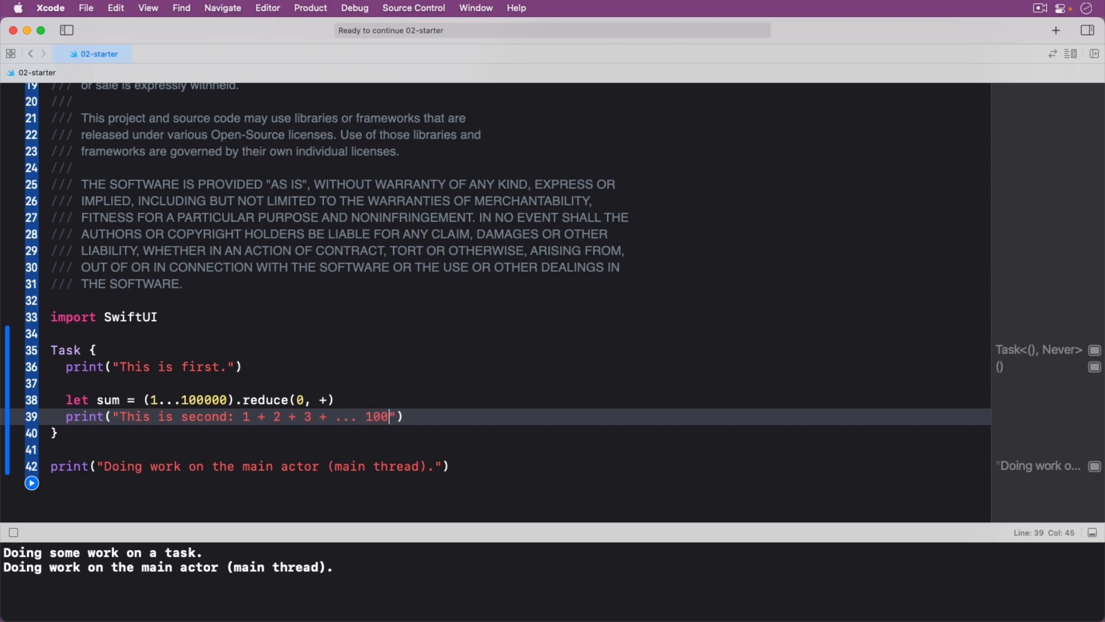
text(= \(sum))
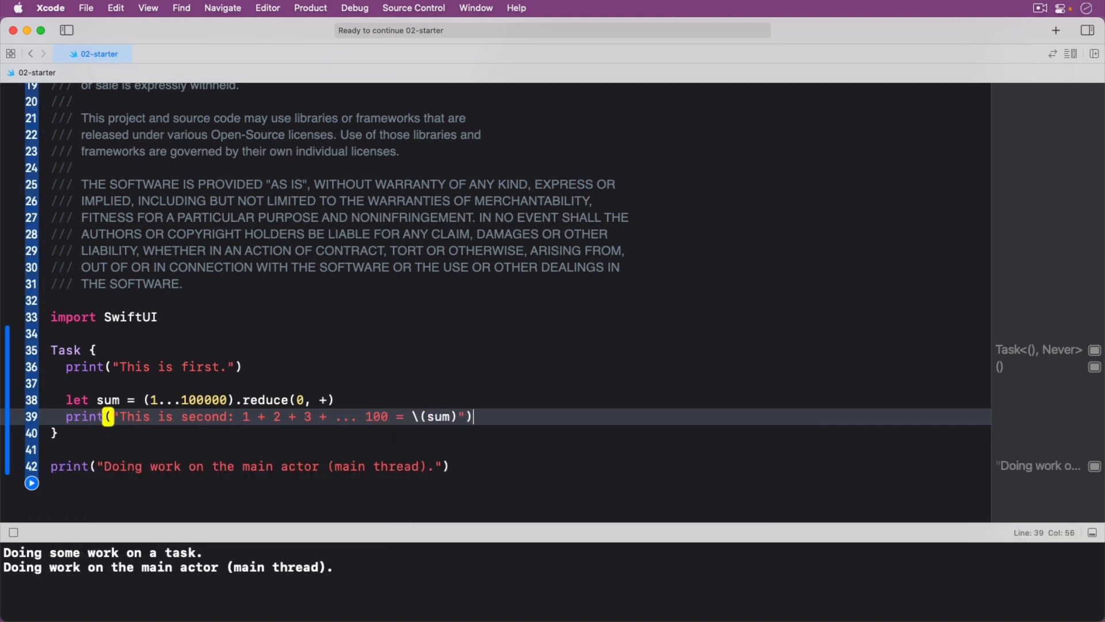
- Relabel the main-thread print 'This is last' and run to see the print order
click(430, 466)
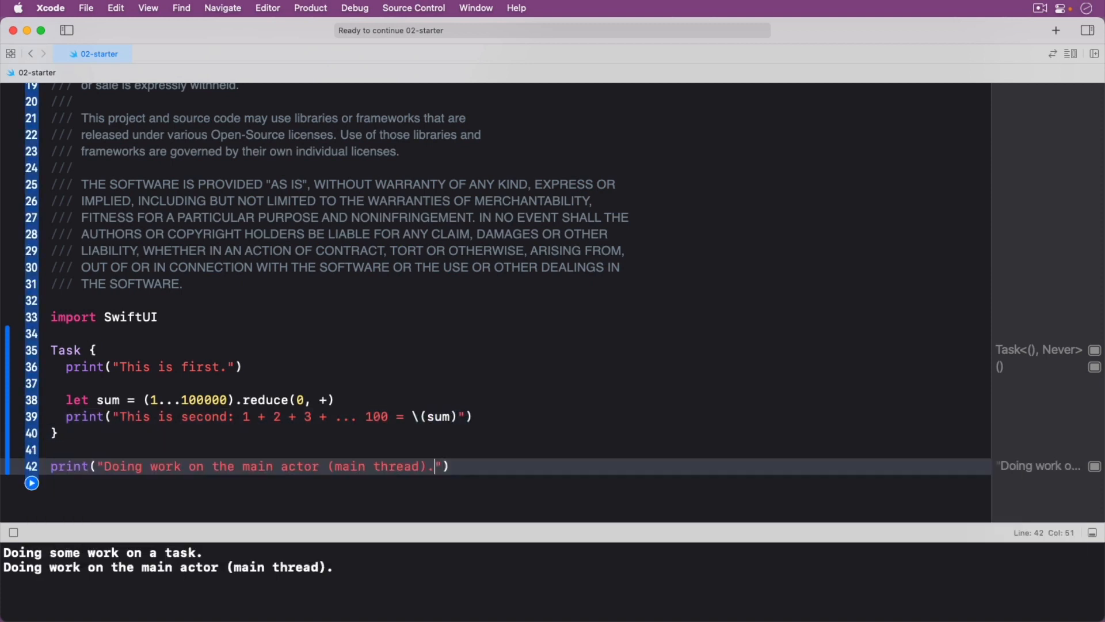
text(This is last"))
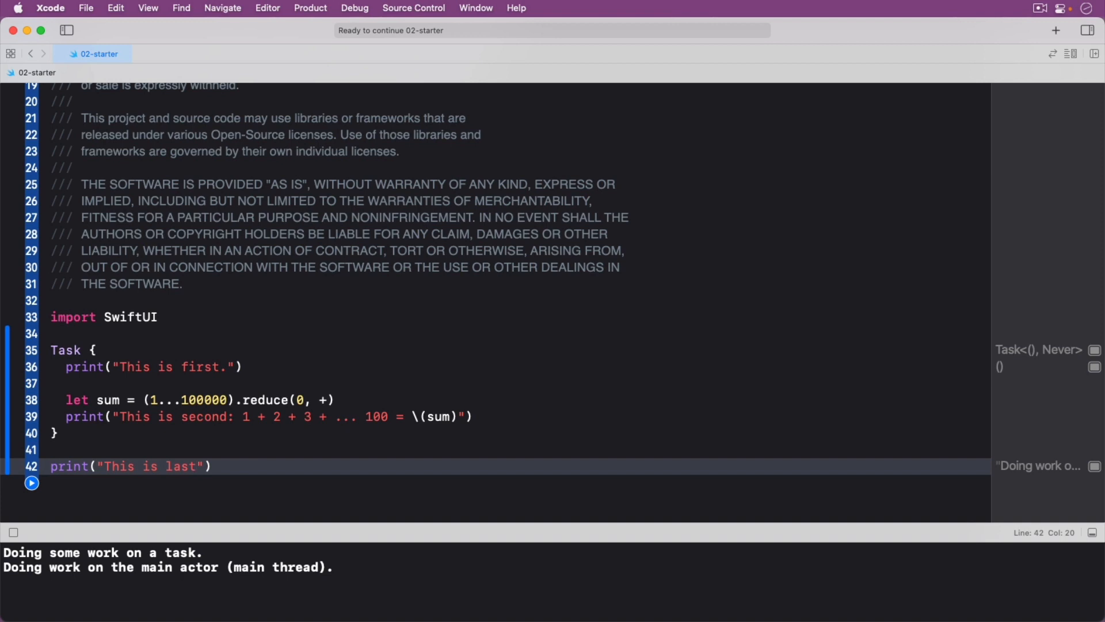
click(197, 466)
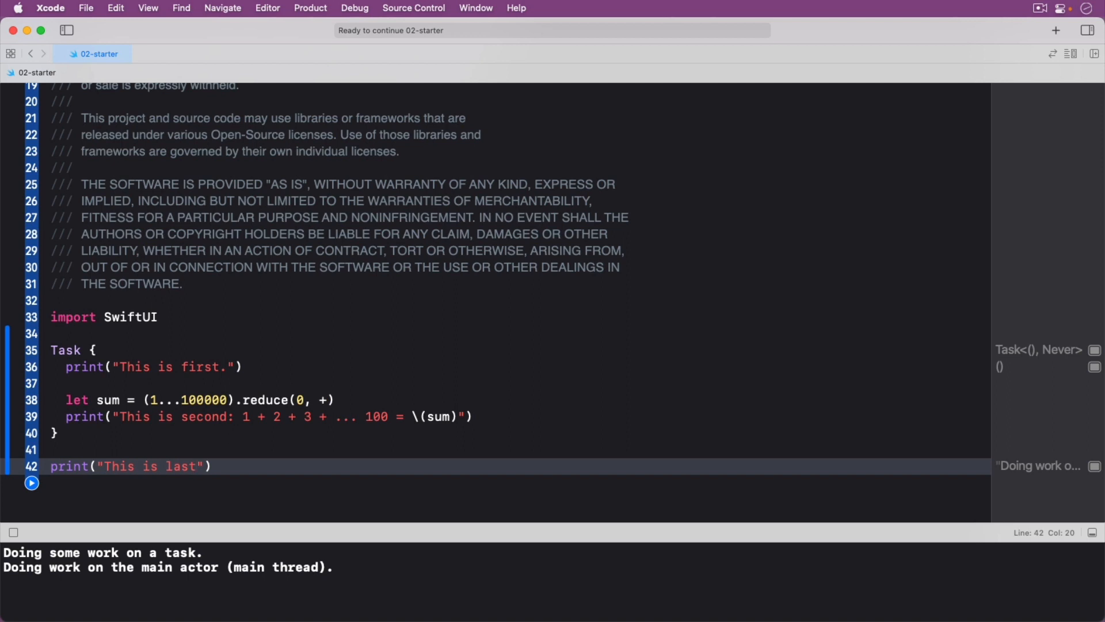
click(31, 483)
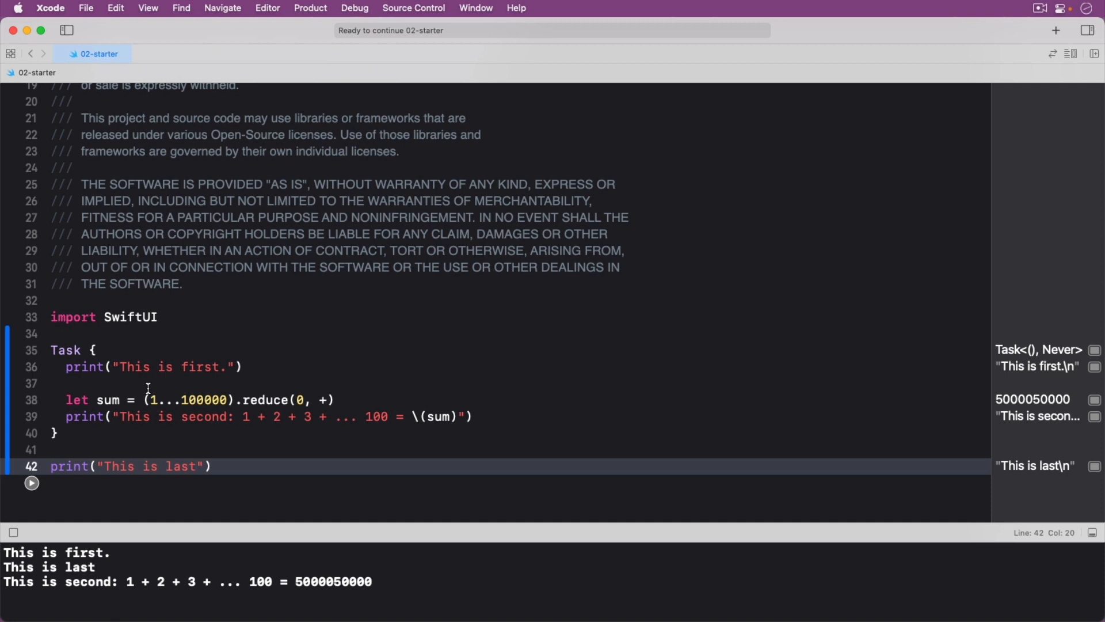
- Prefix the Task line with 'let task = ' to store it in a constant
click(197, 466)
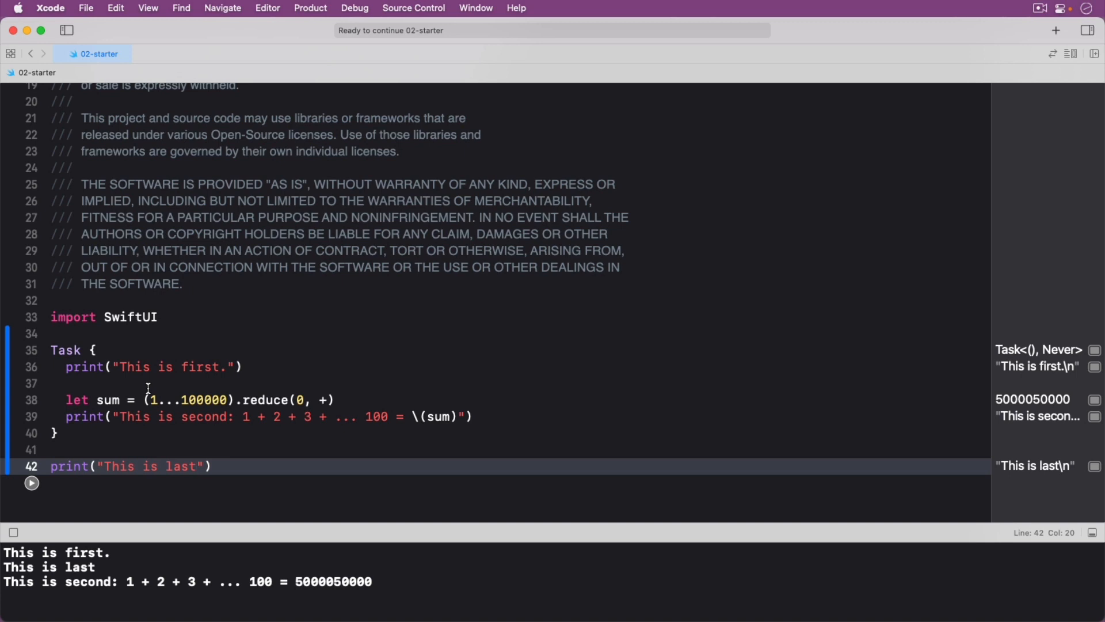
click(197, 466)
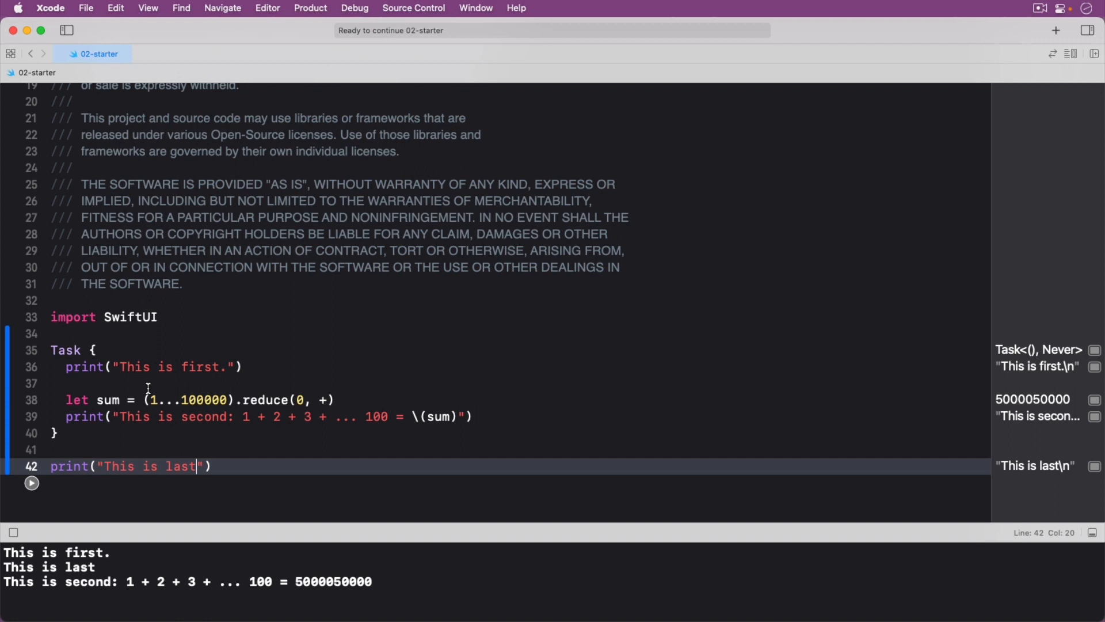
click(50, 350)
text(let task = )
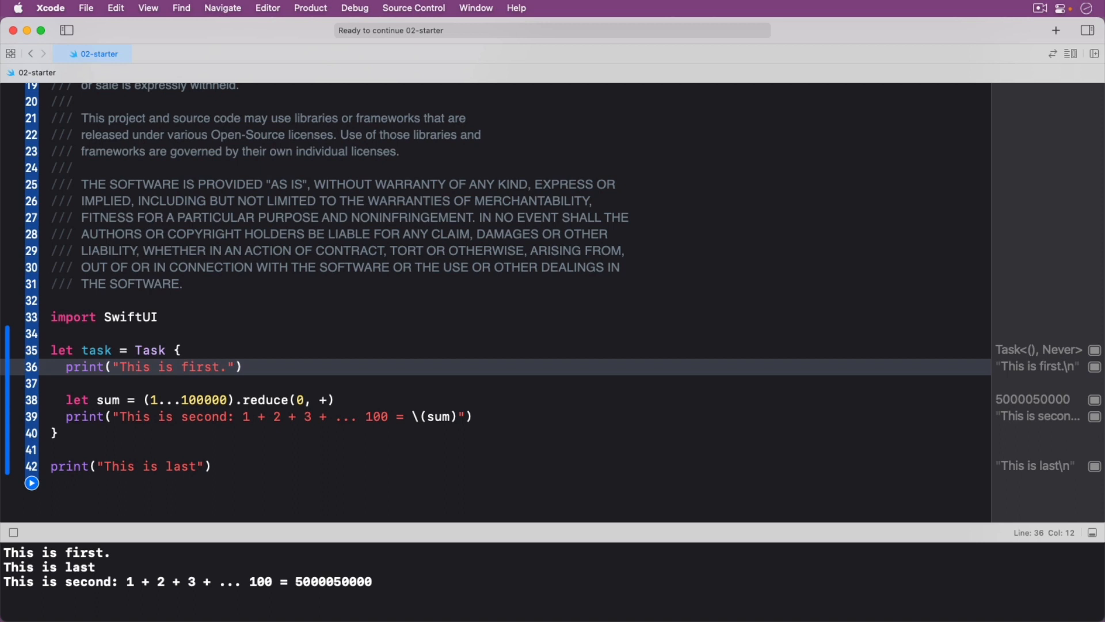
- Insert try Task.checkCancellation() from autocomplete, add task.cancel(), and run the playground
text(try Task.)
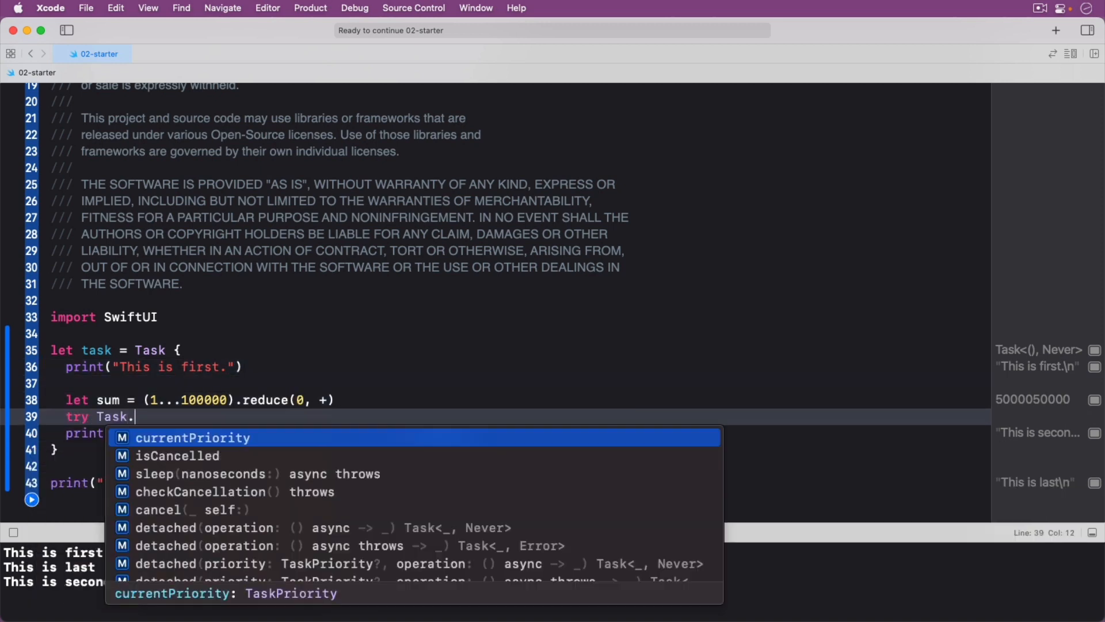
click(204, 490)
text(task.cancel())
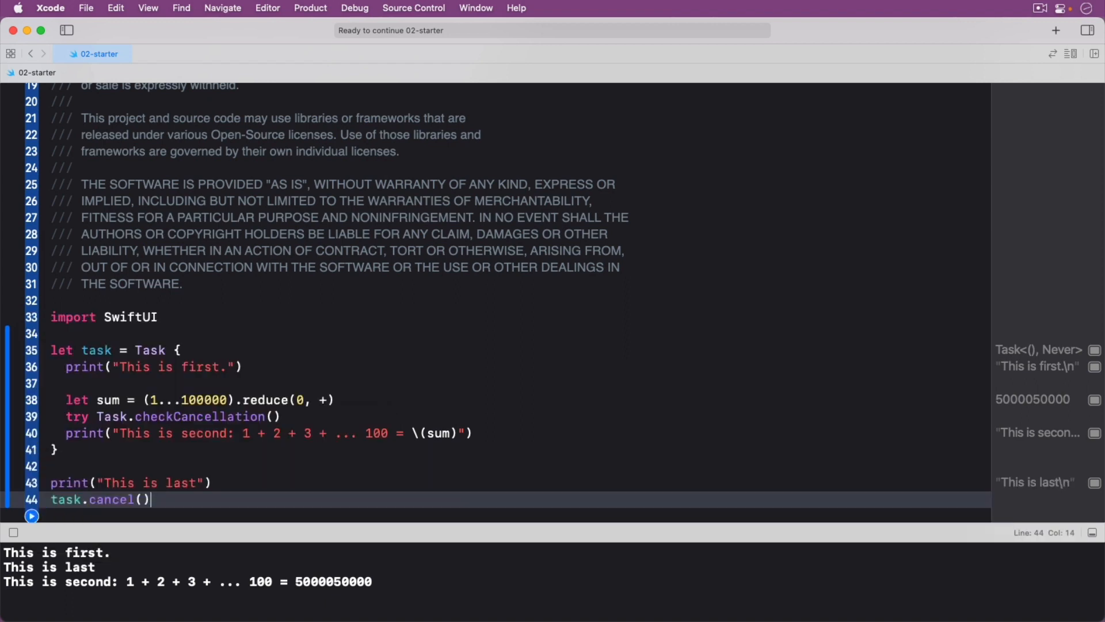
click(31, 516)
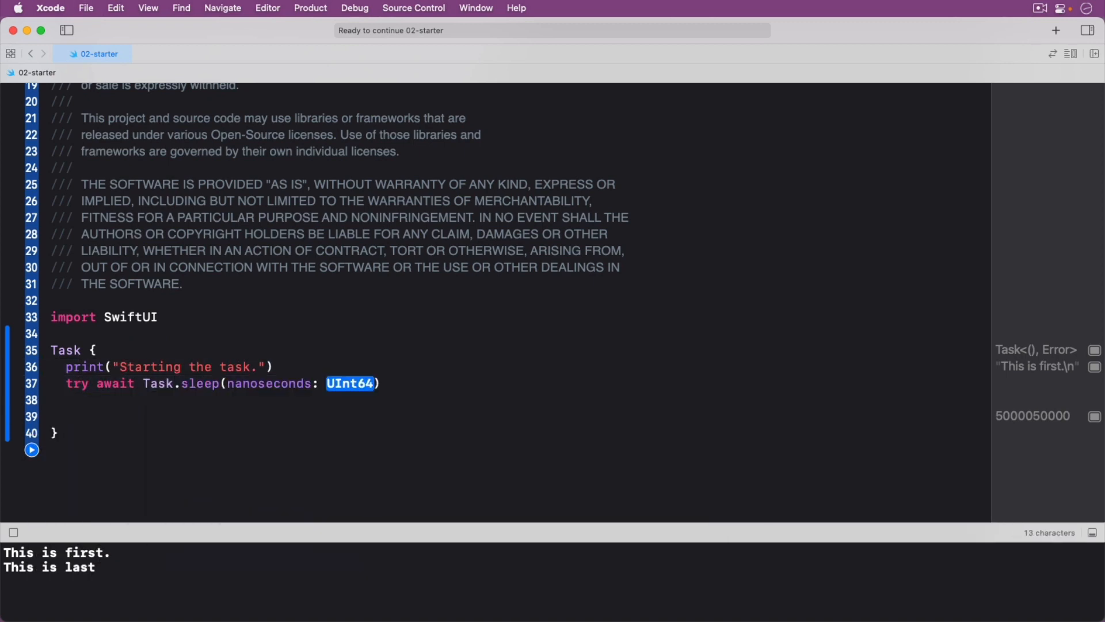
- Sleep 1_000_000_000 nanoseconds, add a 'Finishing the task.' print, and run
text(1_000_000_000)
click(520, 399)
text(print("Finishing the task."))
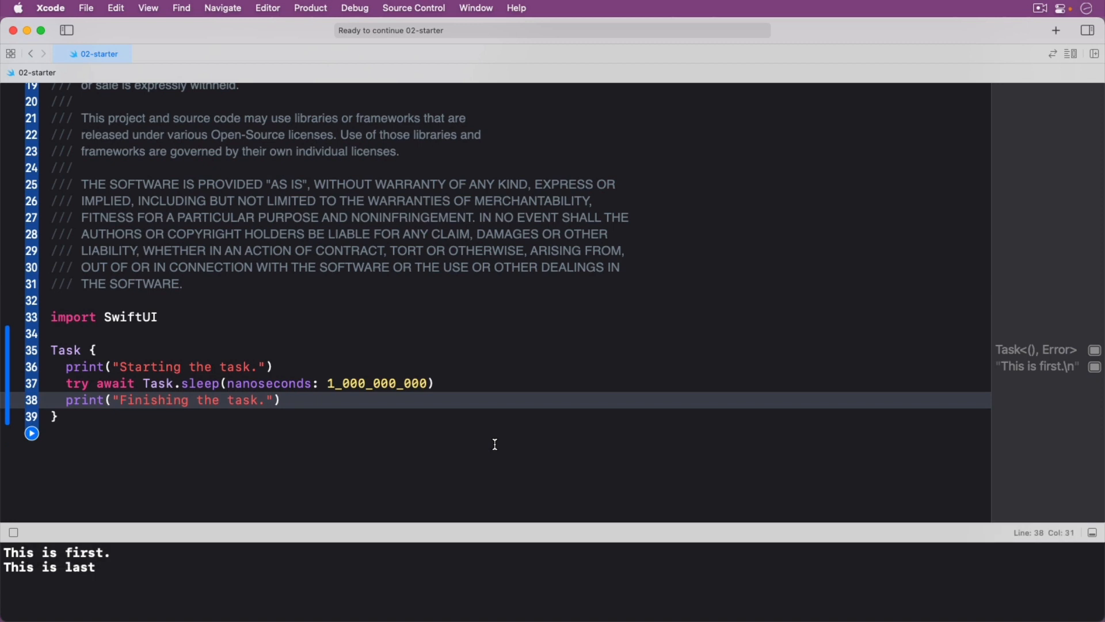
click(31, 433)
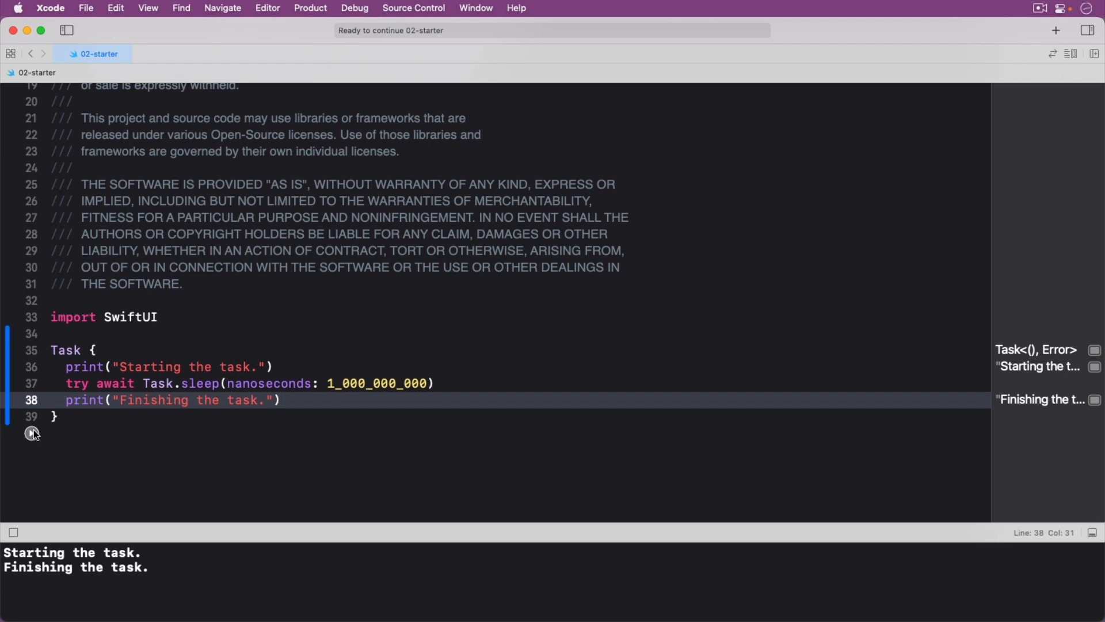
click(280, 400)
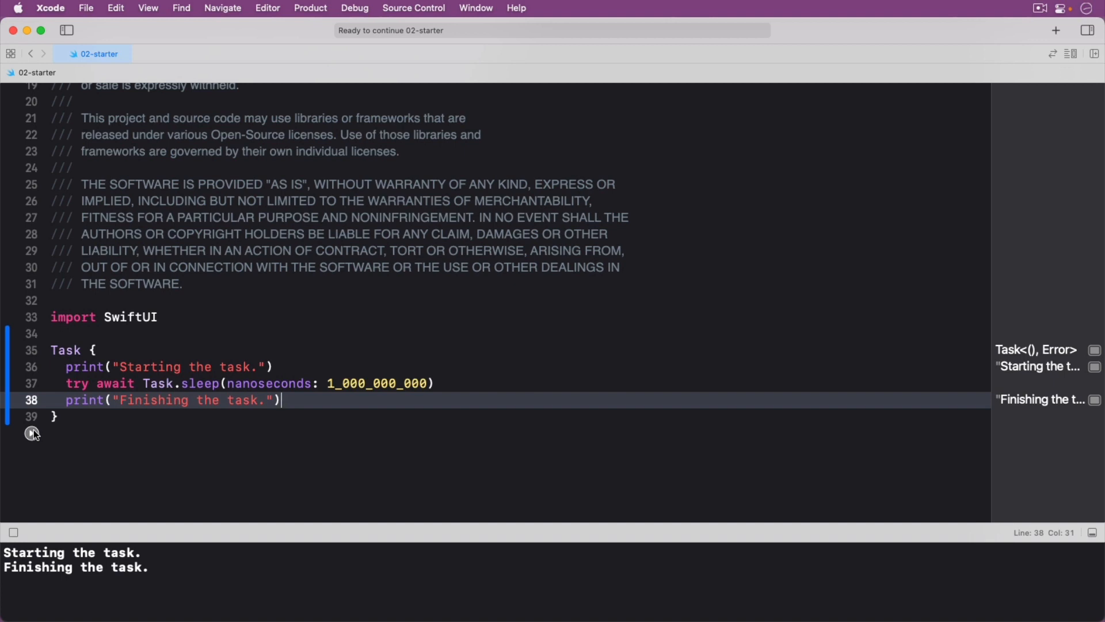
mouse_move(60, 356)
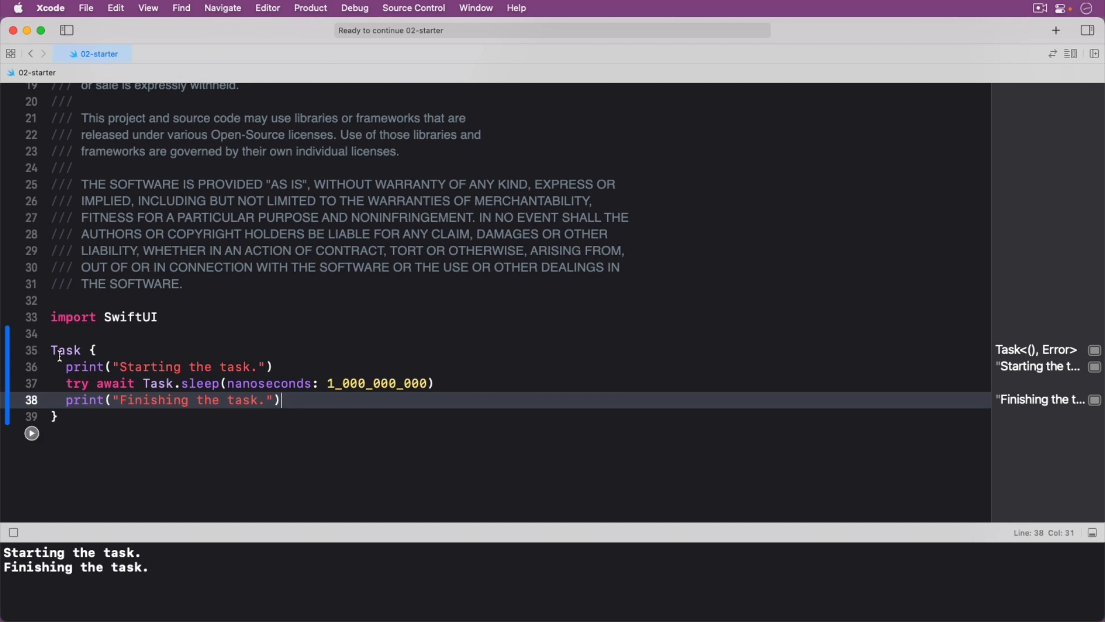
- Rename the Task to func performTask() with both prints saying 'in a function.'
text(func perform)
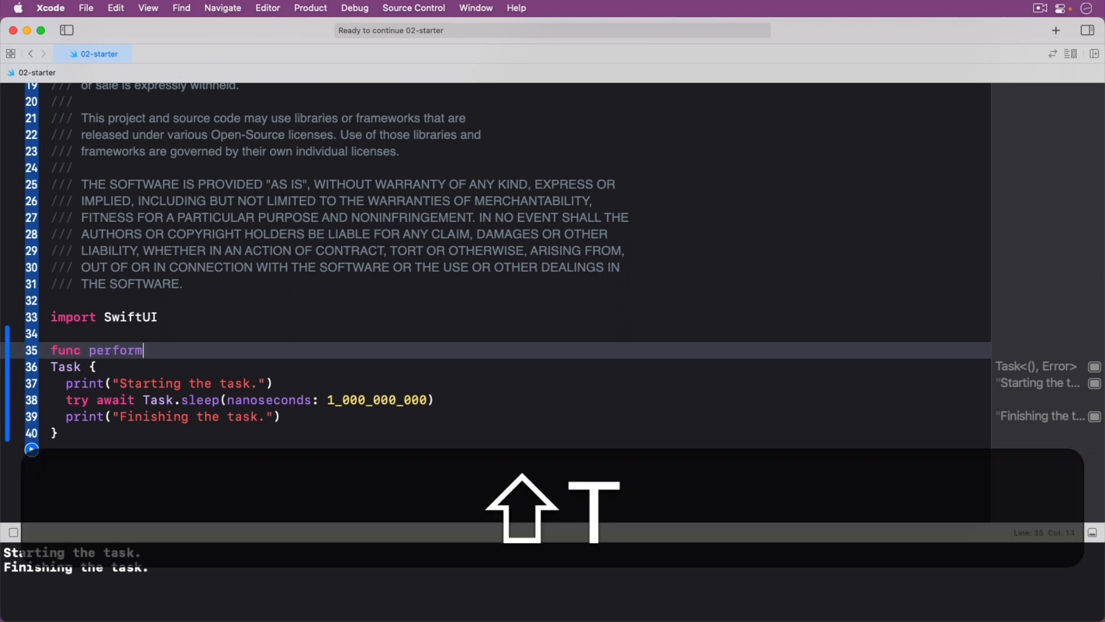
text(Task() {)
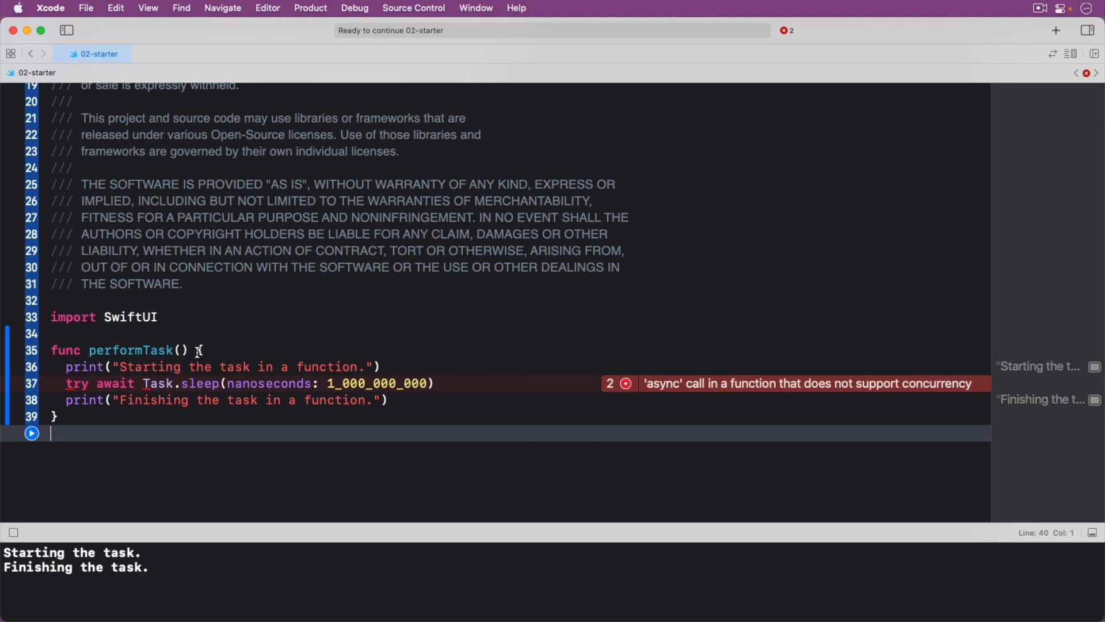
- Make performTask async throws, call it with try await inside a Task, and run
text(throws)
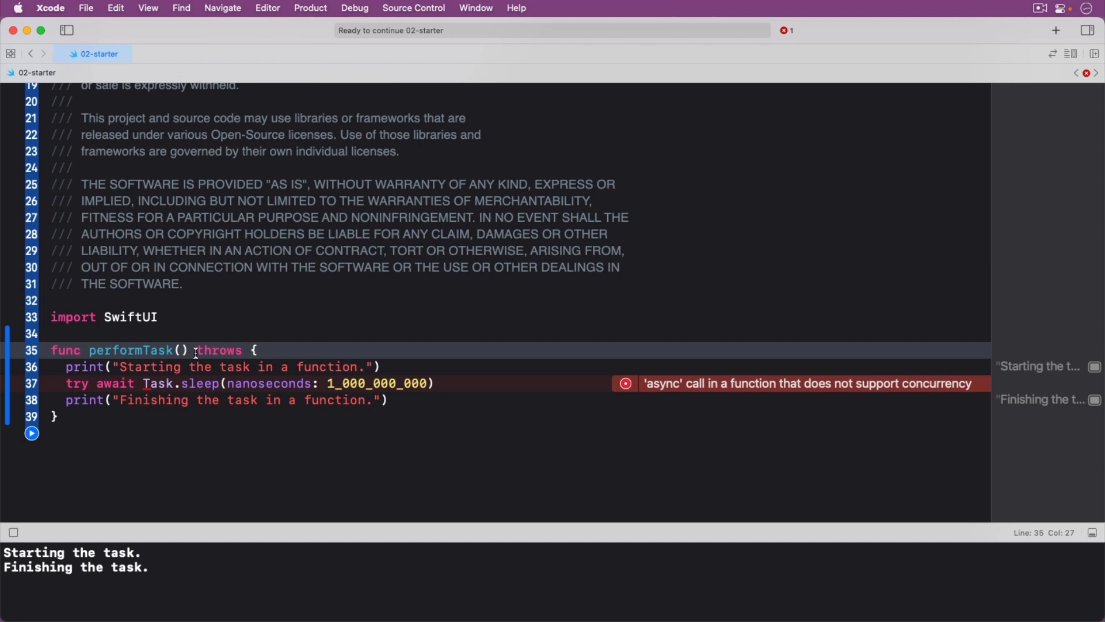
text(async)
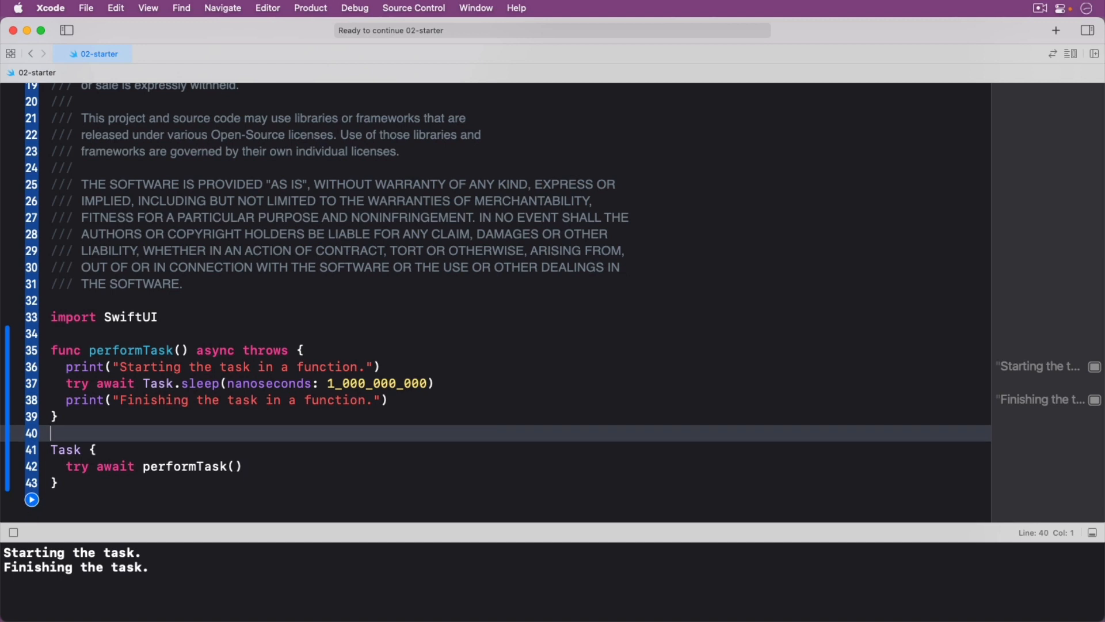
click(32, 499)
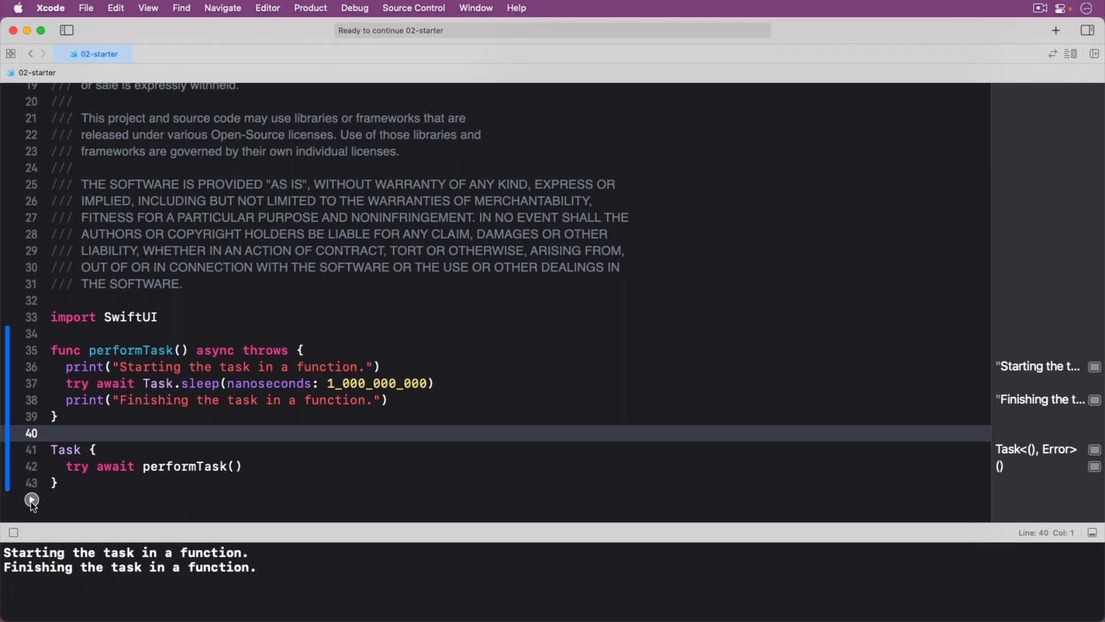
click(53, 432)
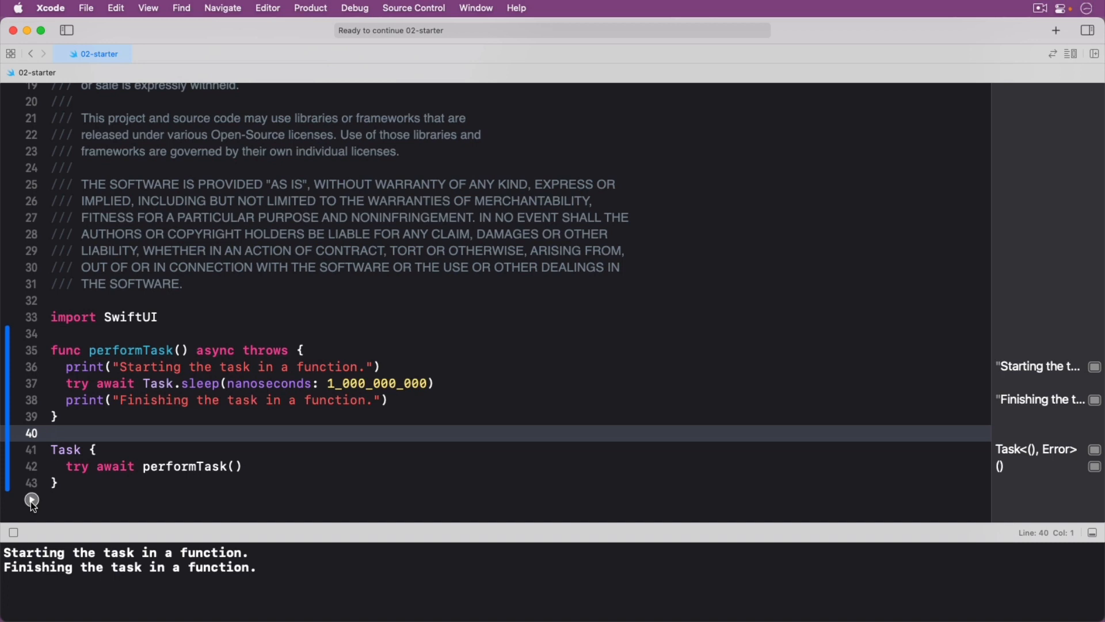
click(53, 433)
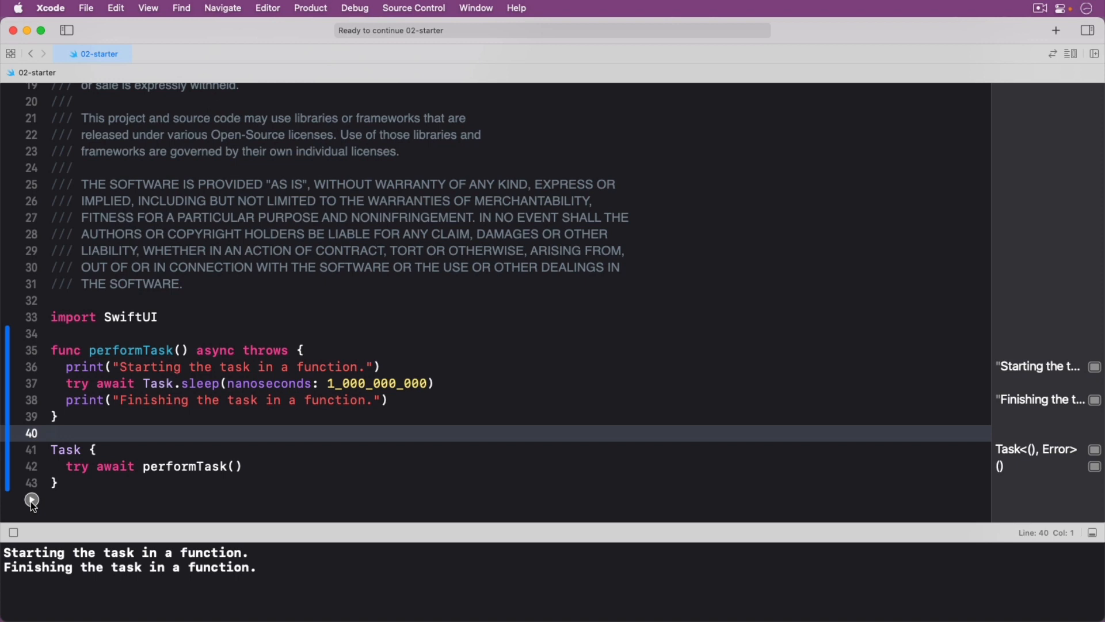
click(51, 433)
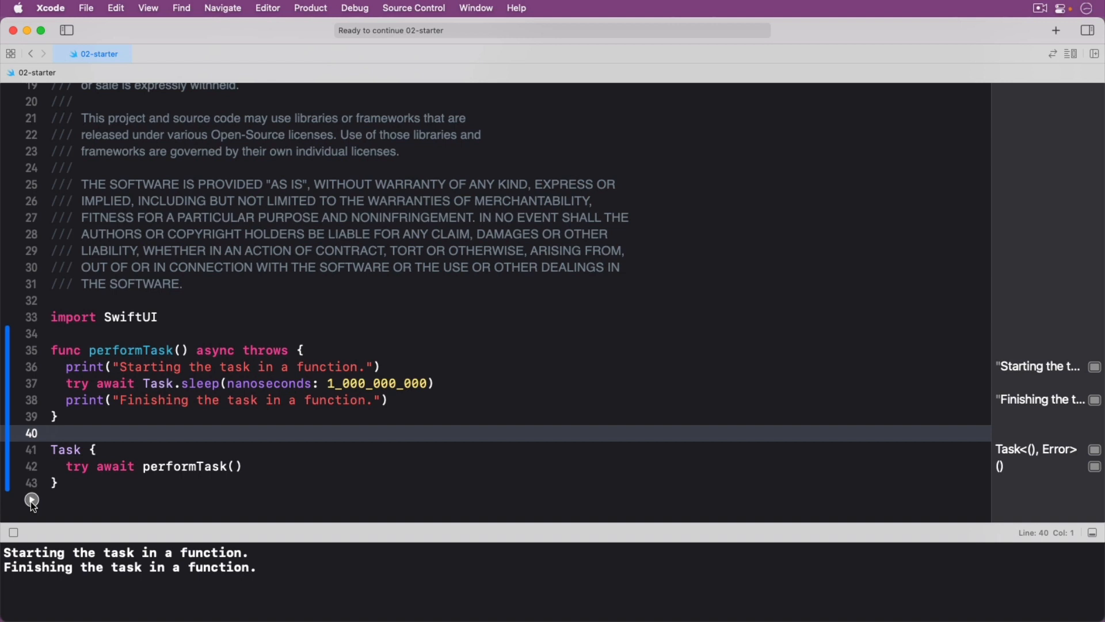
click(50, 433)
text([])
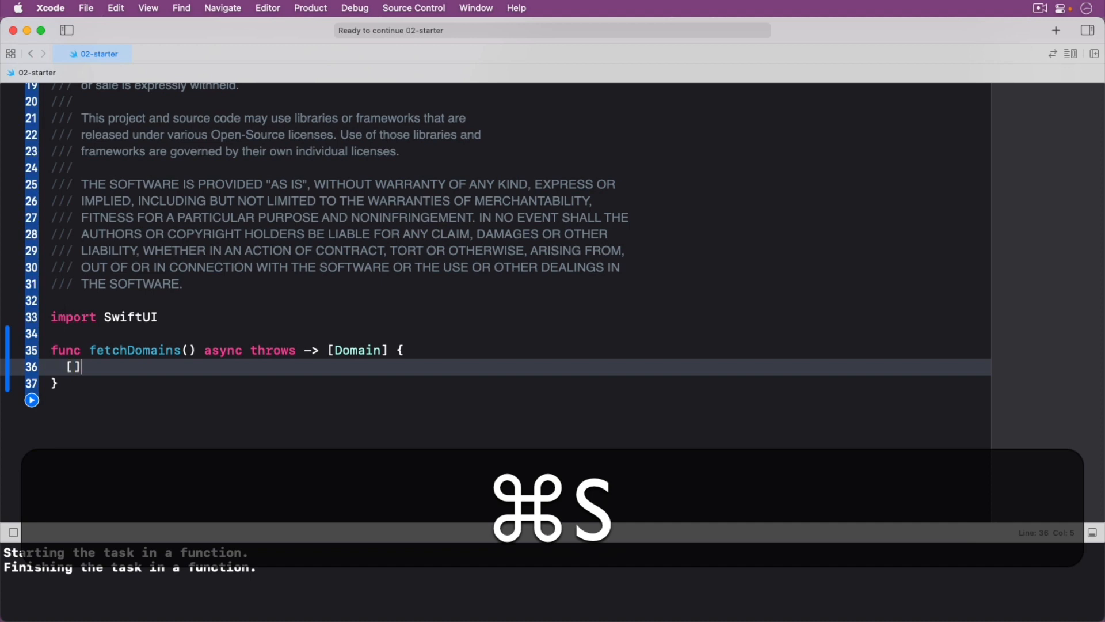
- Write func fetchDomains() async throws -> [Domain] returning an empty array, and save
key(cmd+s)
text(let url = URL(string: "https://)
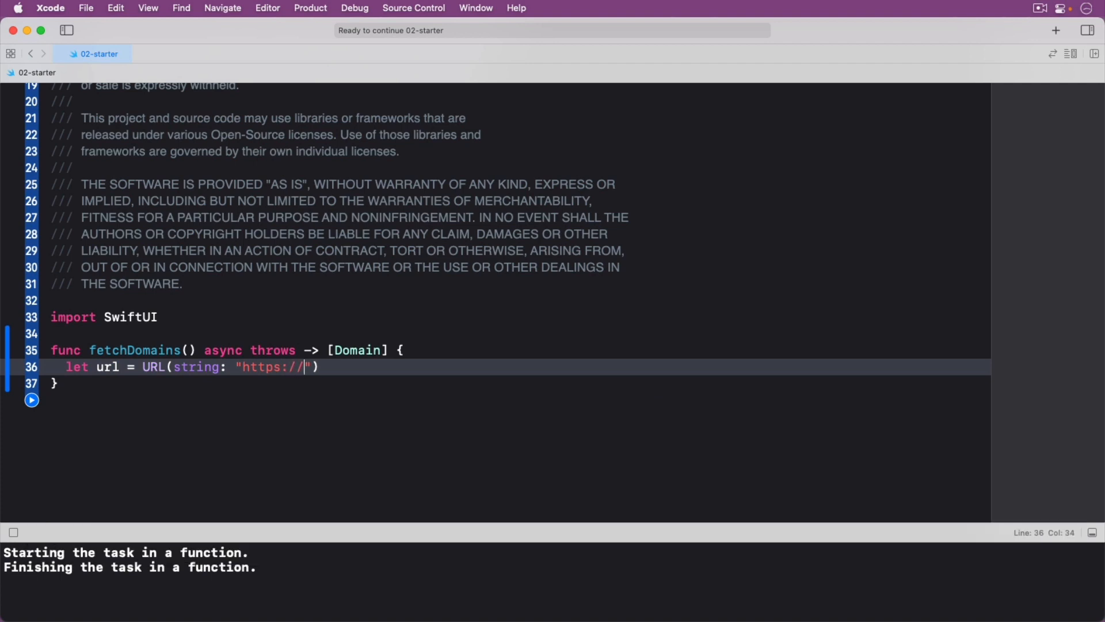
- Fetch data from the api.raywenderlich.com domains URL and return it decoded as Domains
text(api.raywenderlich.com/api/domains)
text(let (data, _)
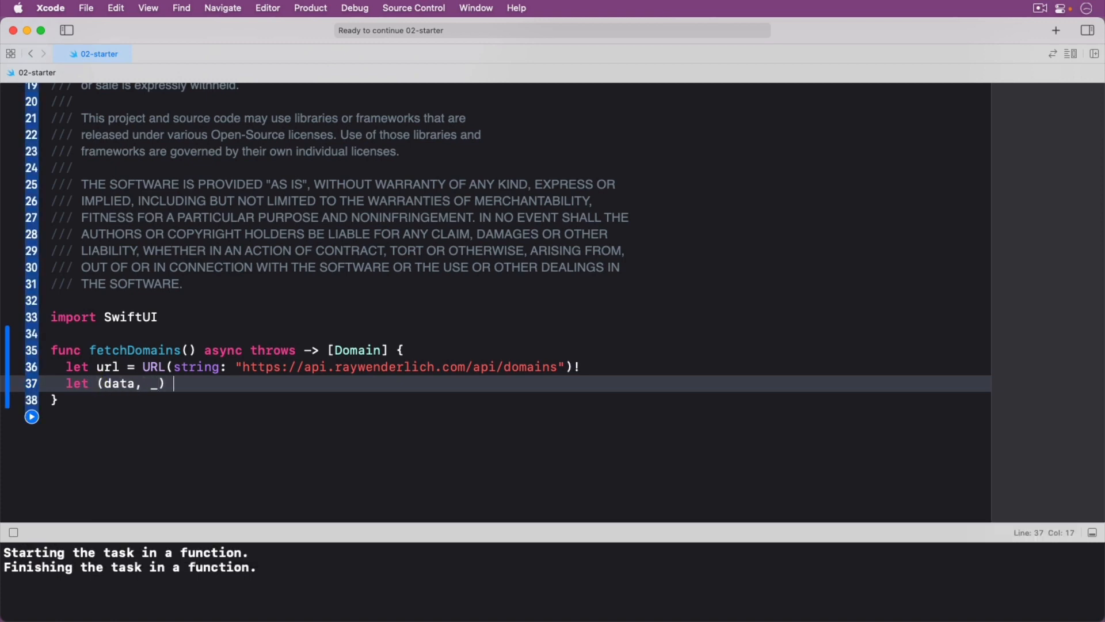
text(= try await)
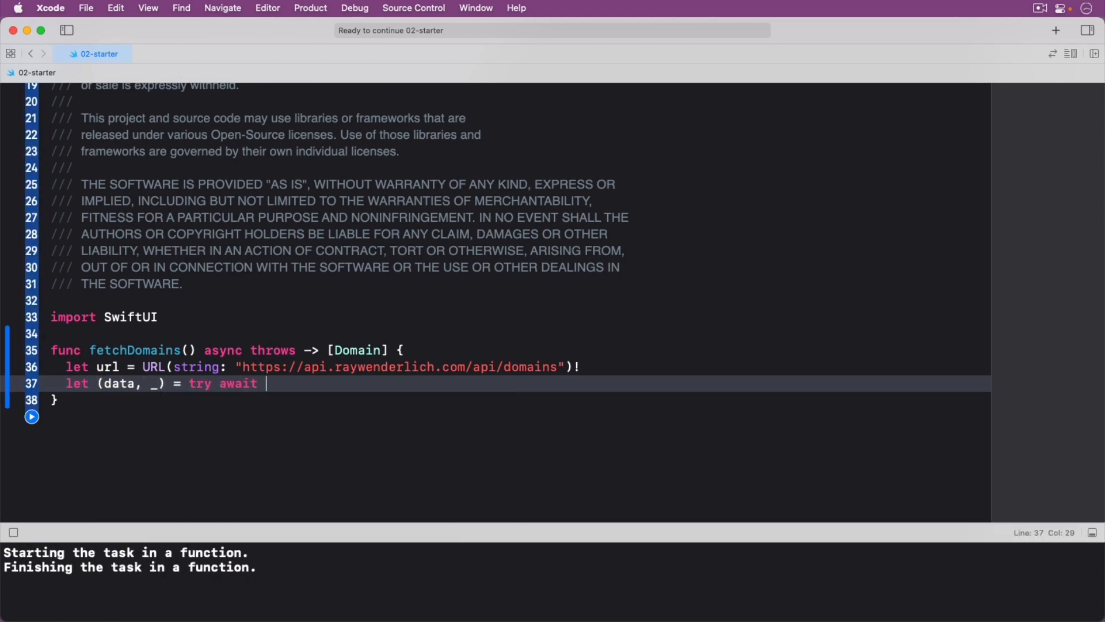
text(URLSession.shared.data(from: url)
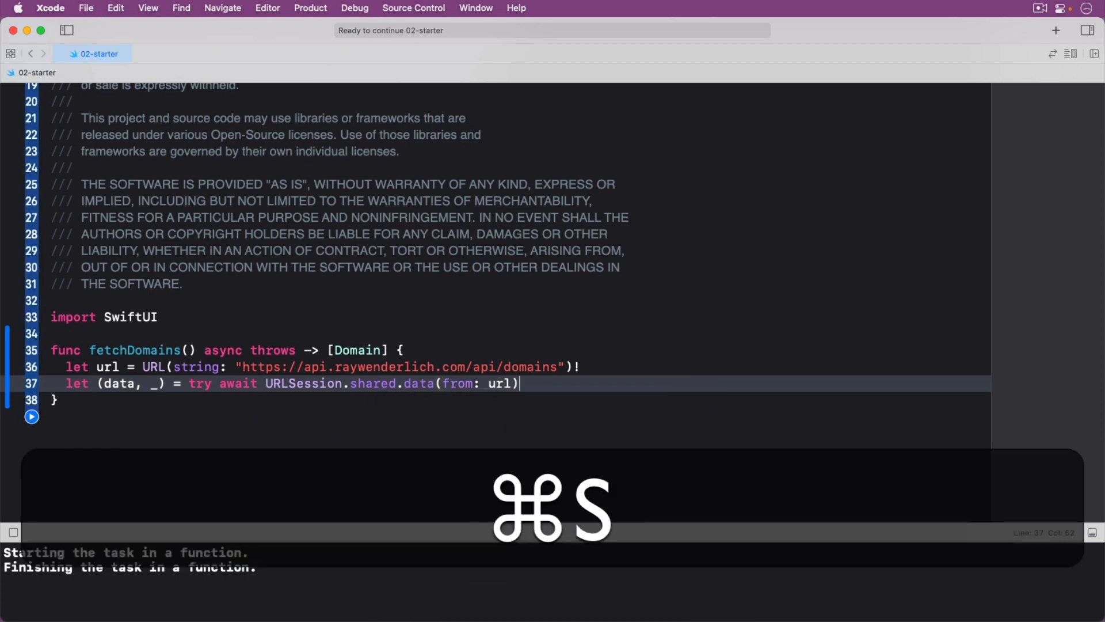
text(return try JSONDecoder().)
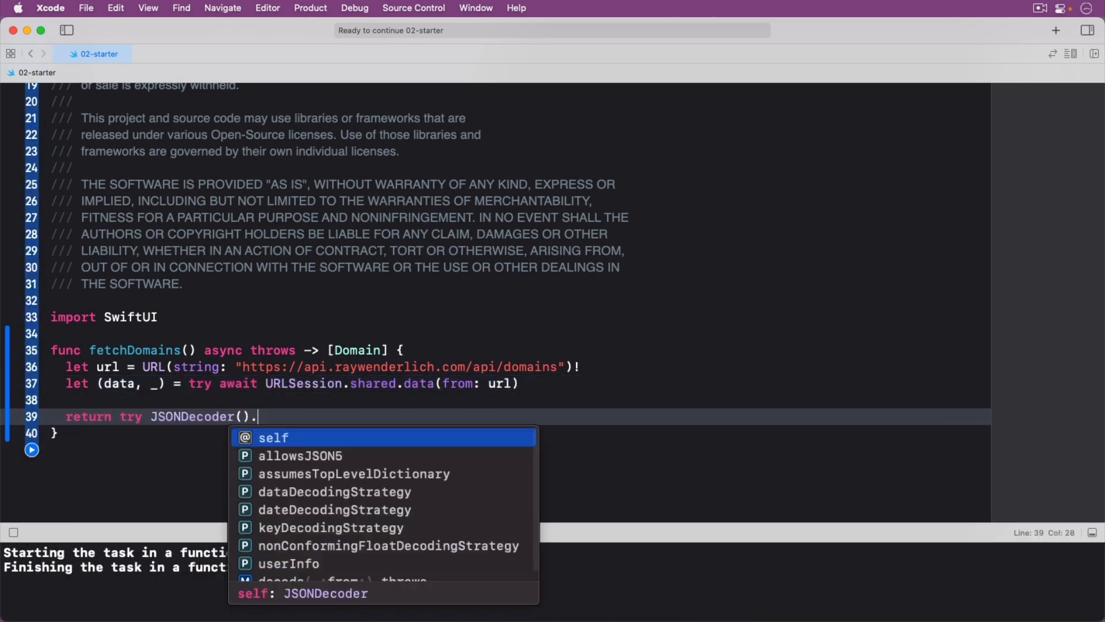
text(decode(Domains.self, from: Data).data)
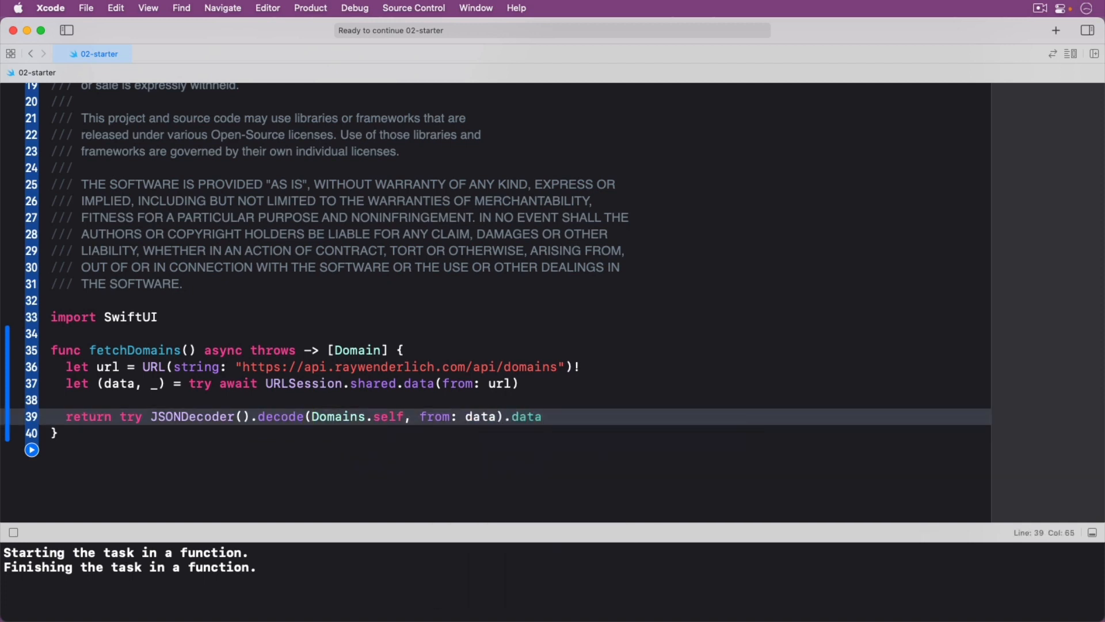
click(543, 417)
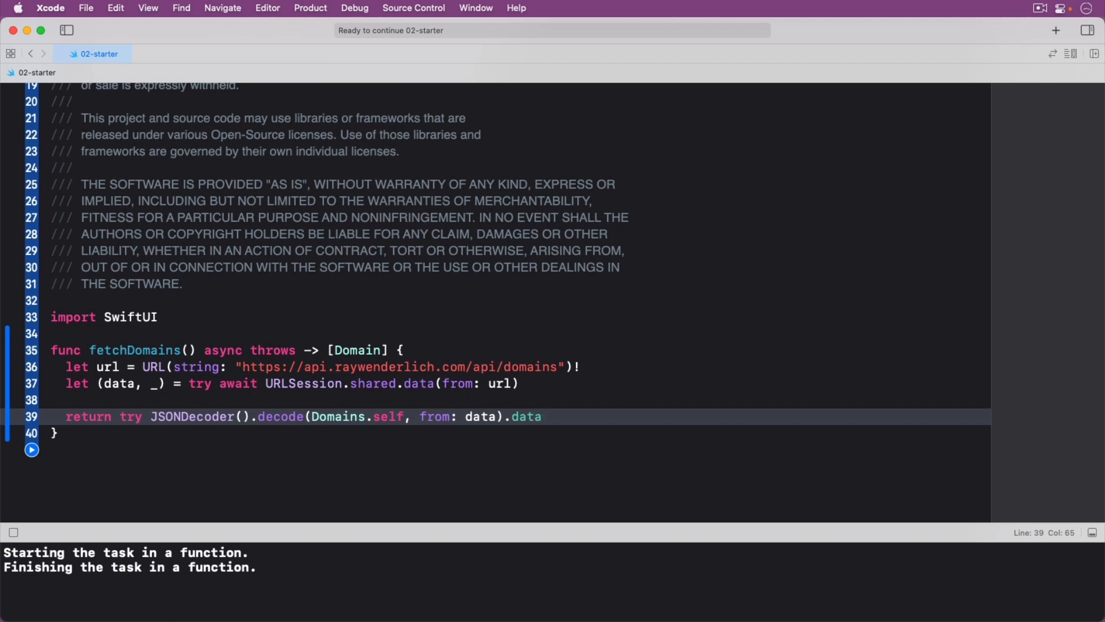
click(541, 415)
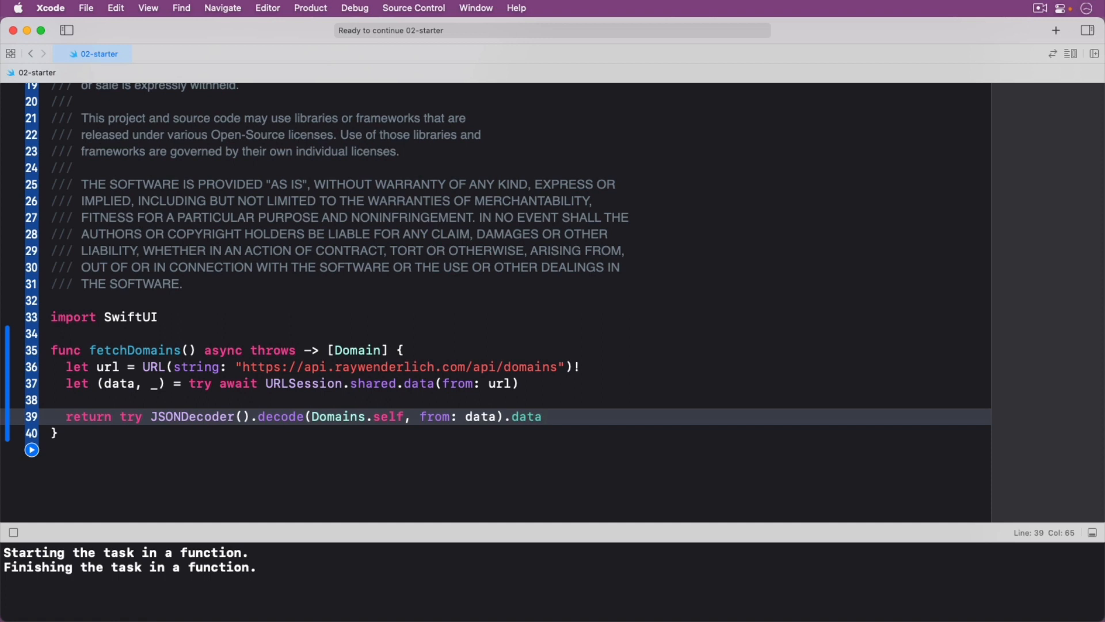
click(542, 415)
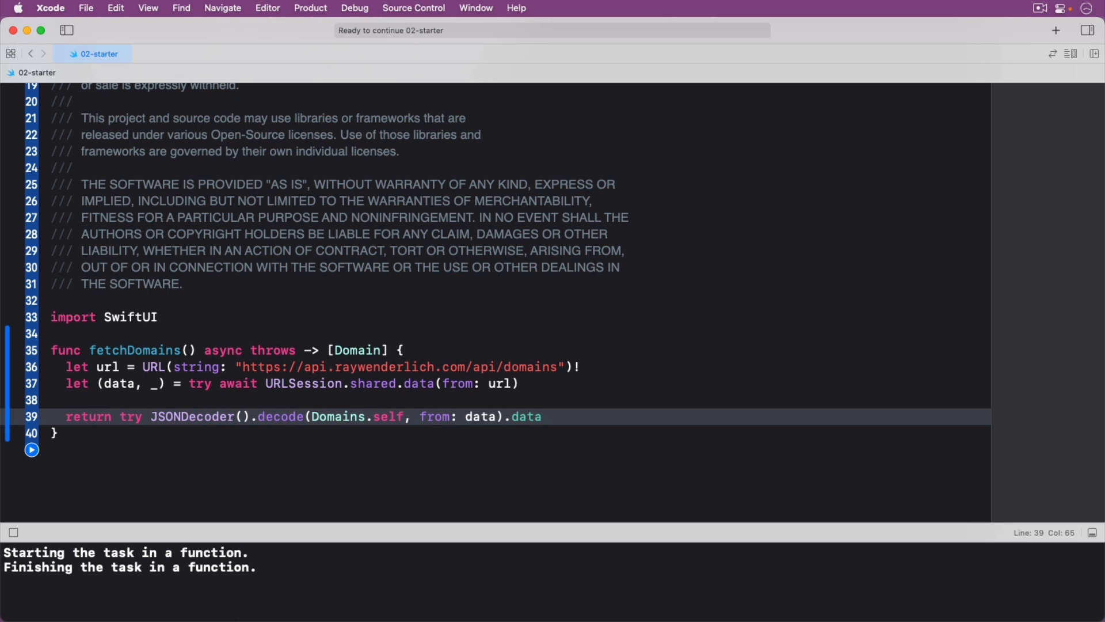
click(542, 416)
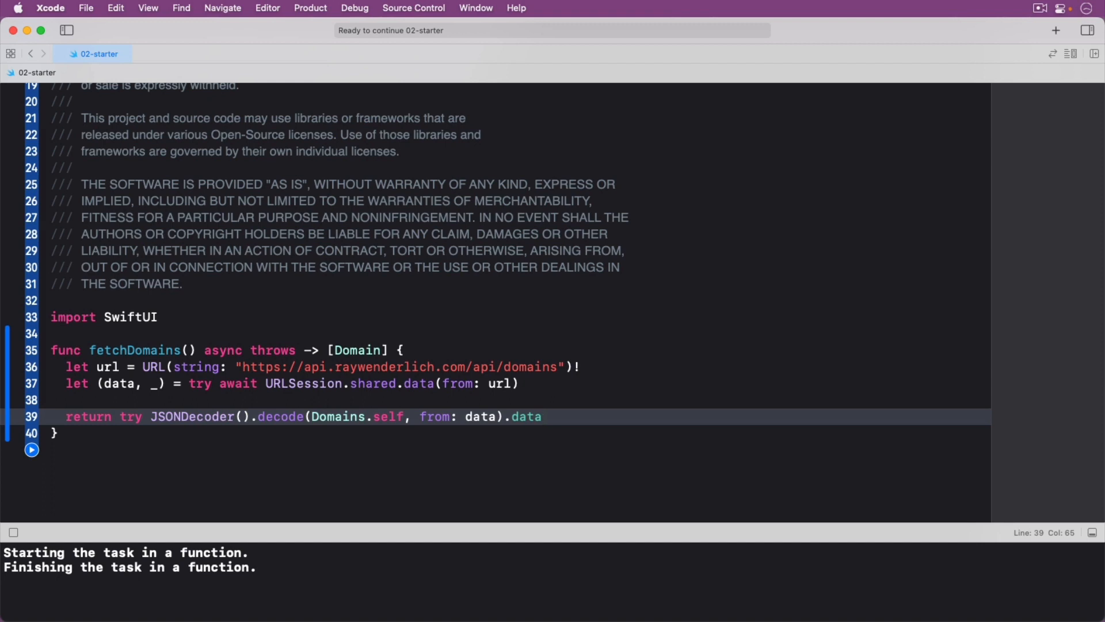
click(542, 415)
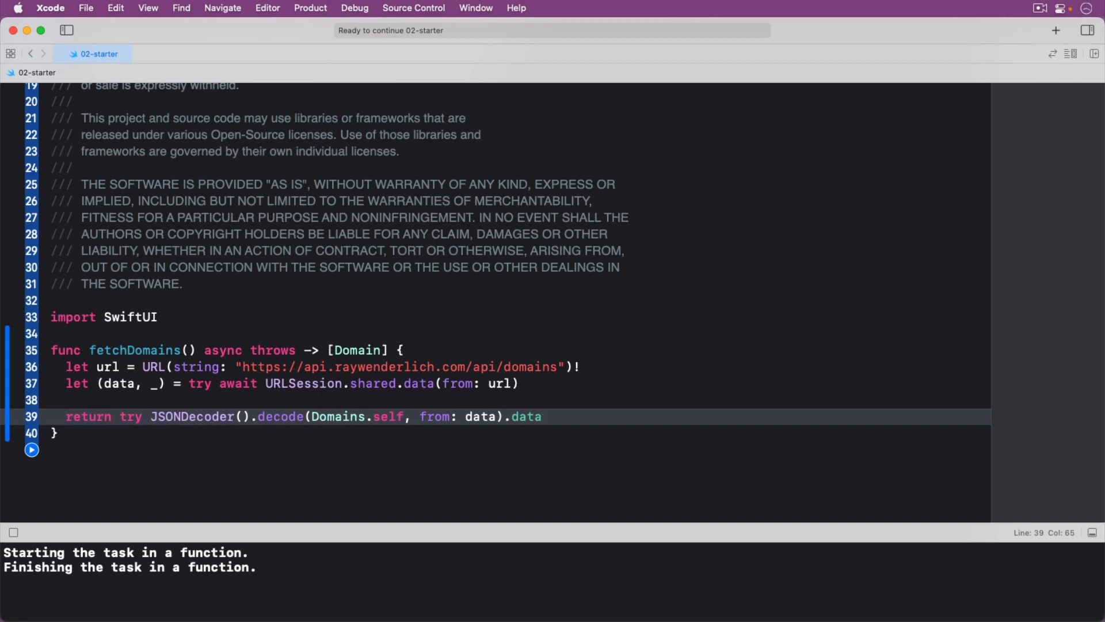
click(542, 416)
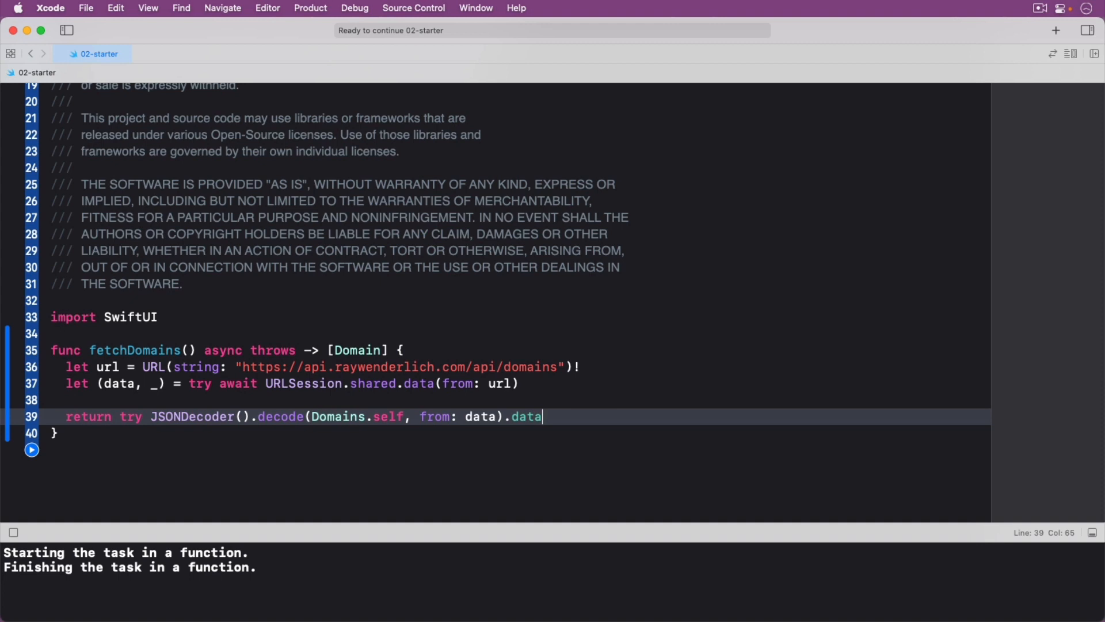
- Start a Task with a do block assigning domains from try await fetchDomains()
text(Task {)
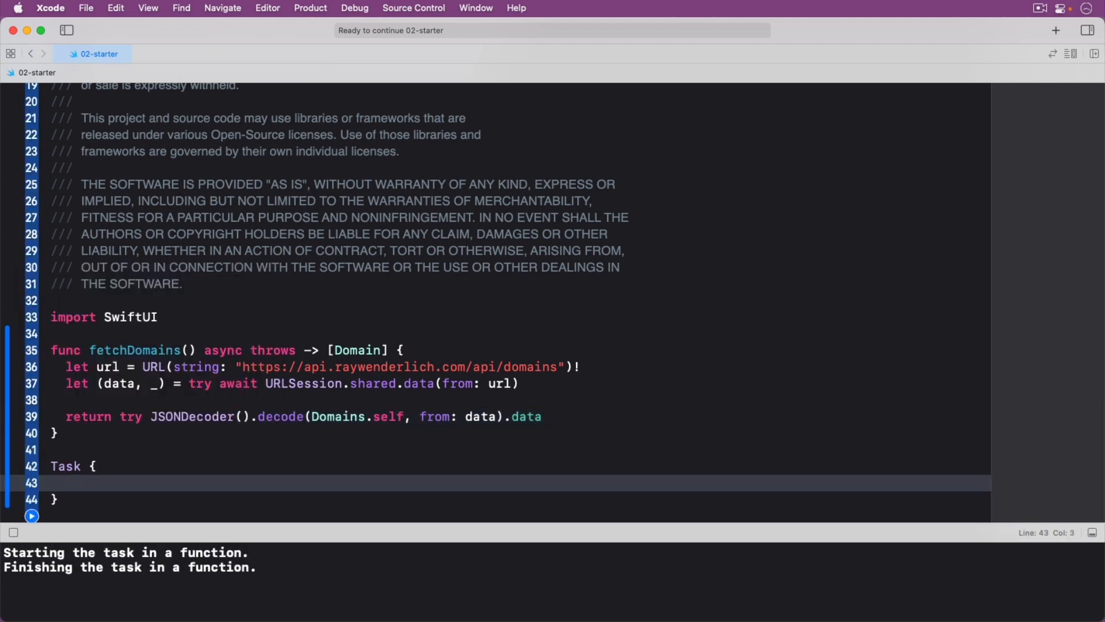
text(do {)
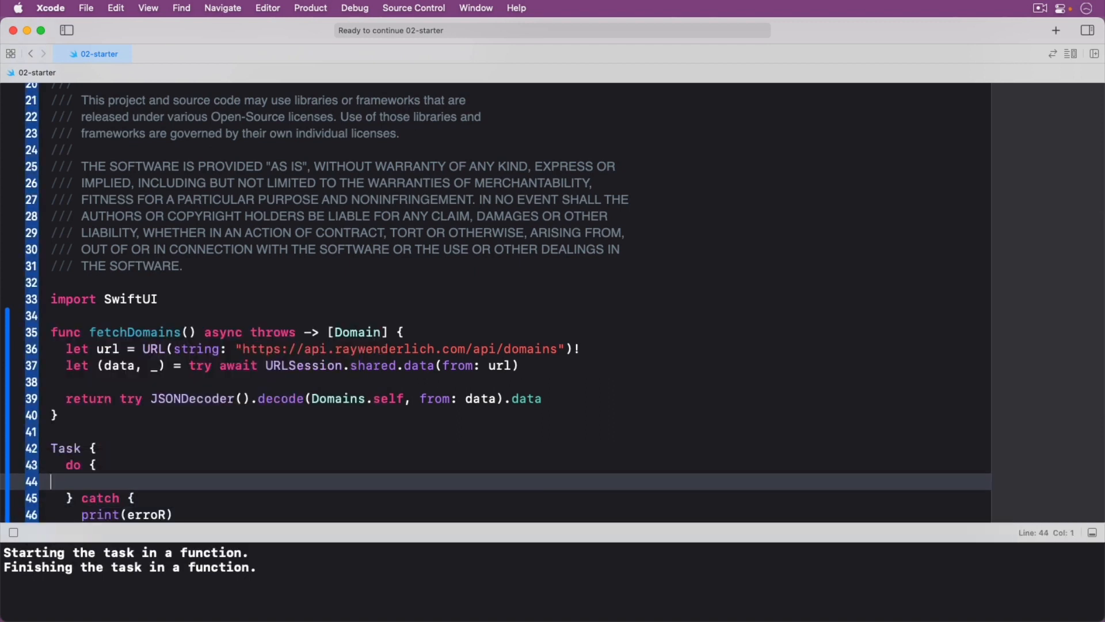
text(let domains =)
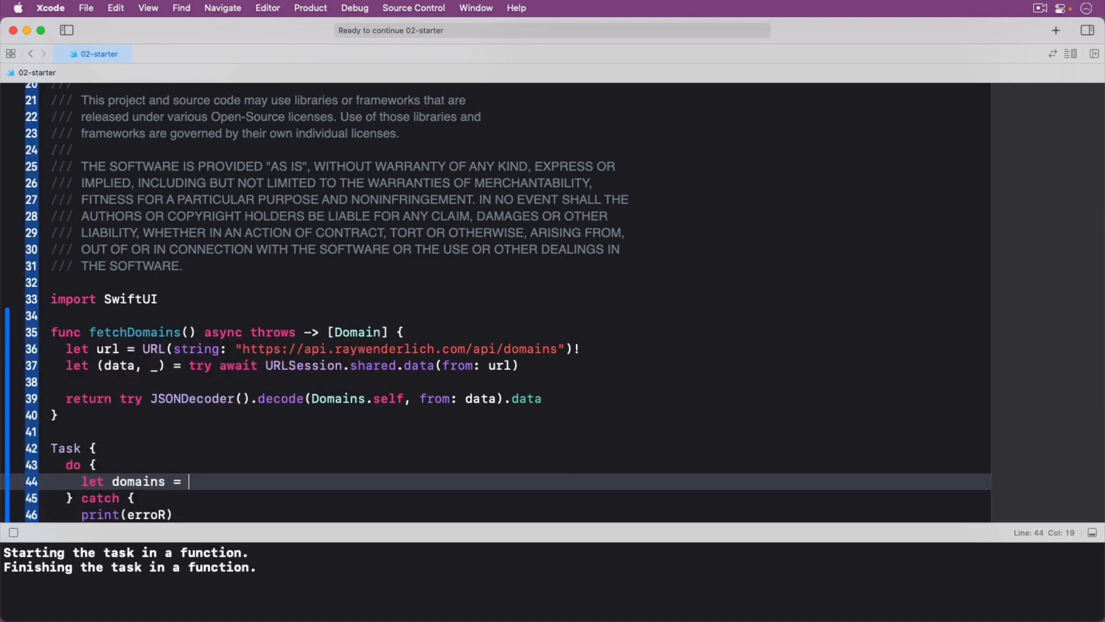
text(try await fetchDomains())
text(let a)
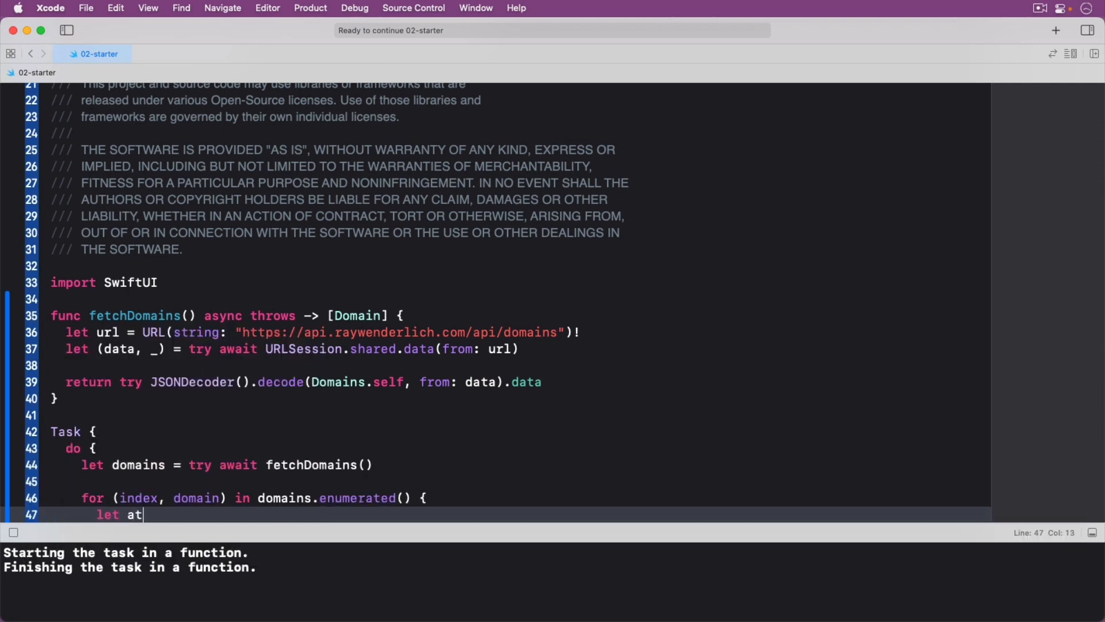
- Print each enumerated domain's attributes, print errors in catch, and run the playground
text(tr = domain.attributes)
text(print("\(in"))
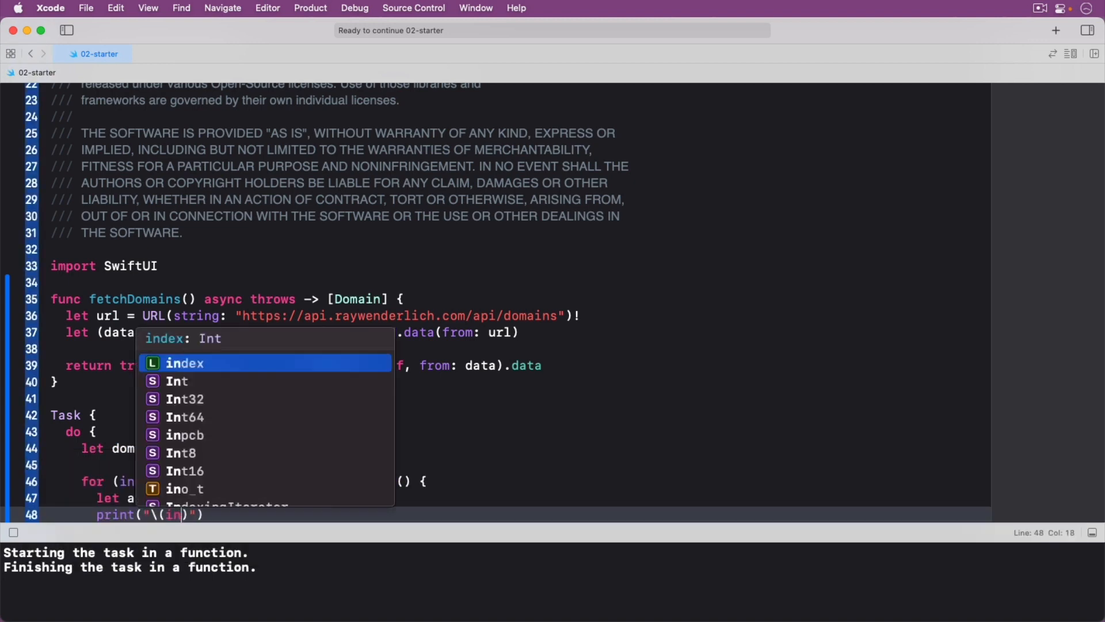
key(Return)
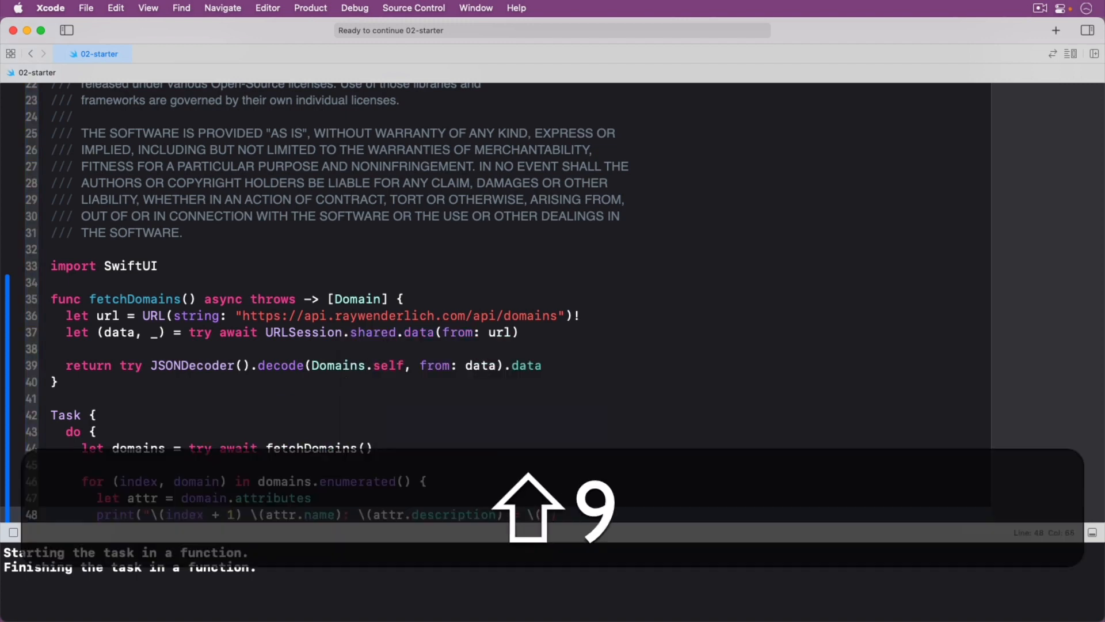
scroll(down, 3)
text(print(erro)
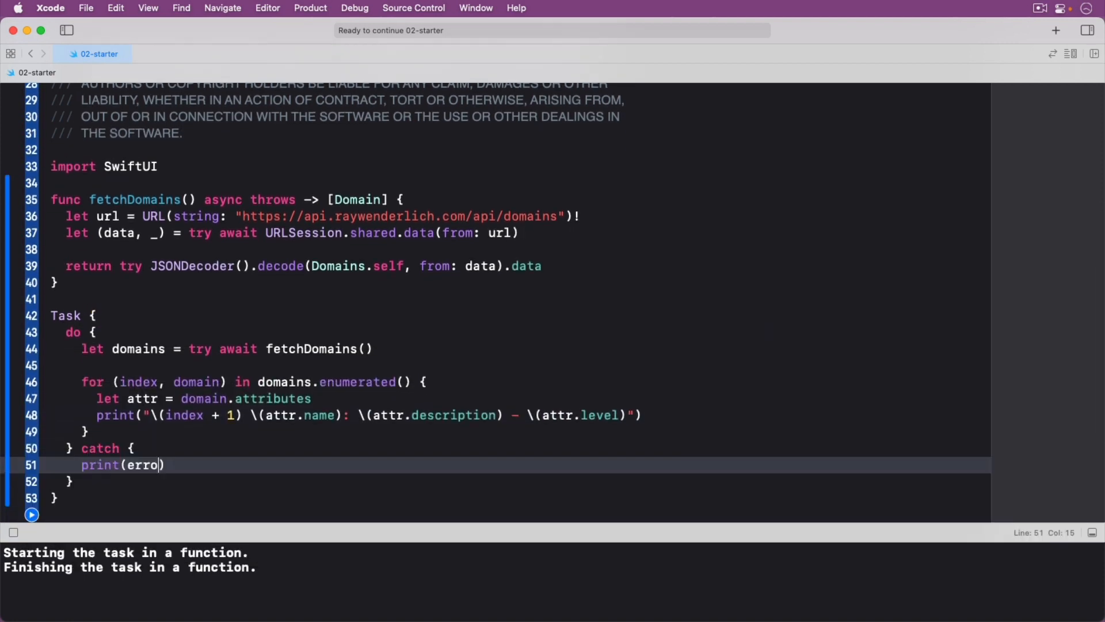
text(r)
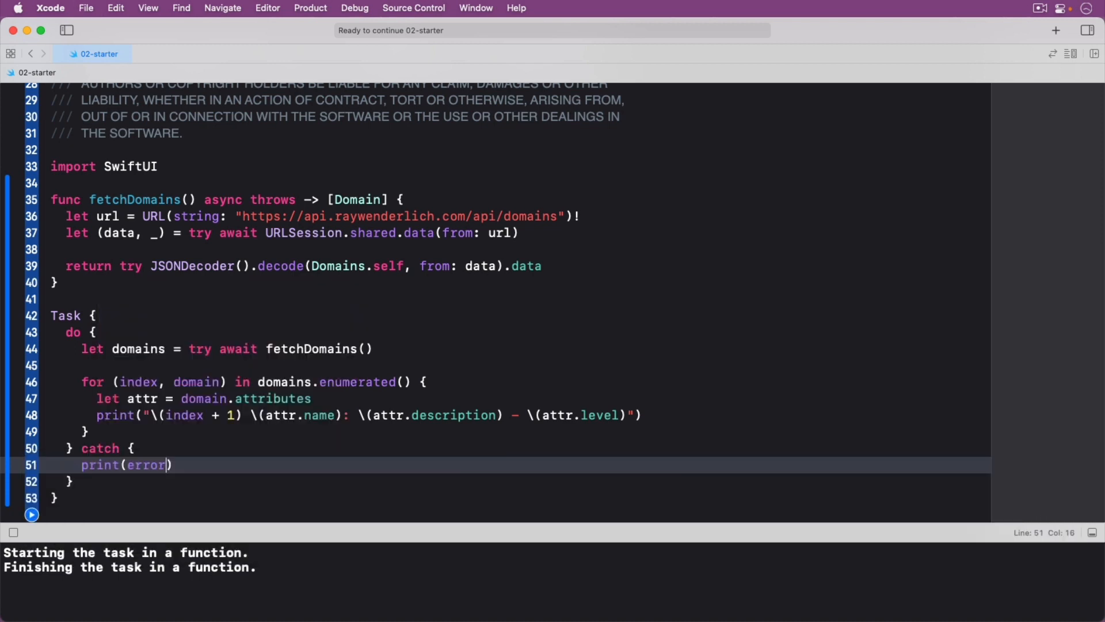
click(31, 514)
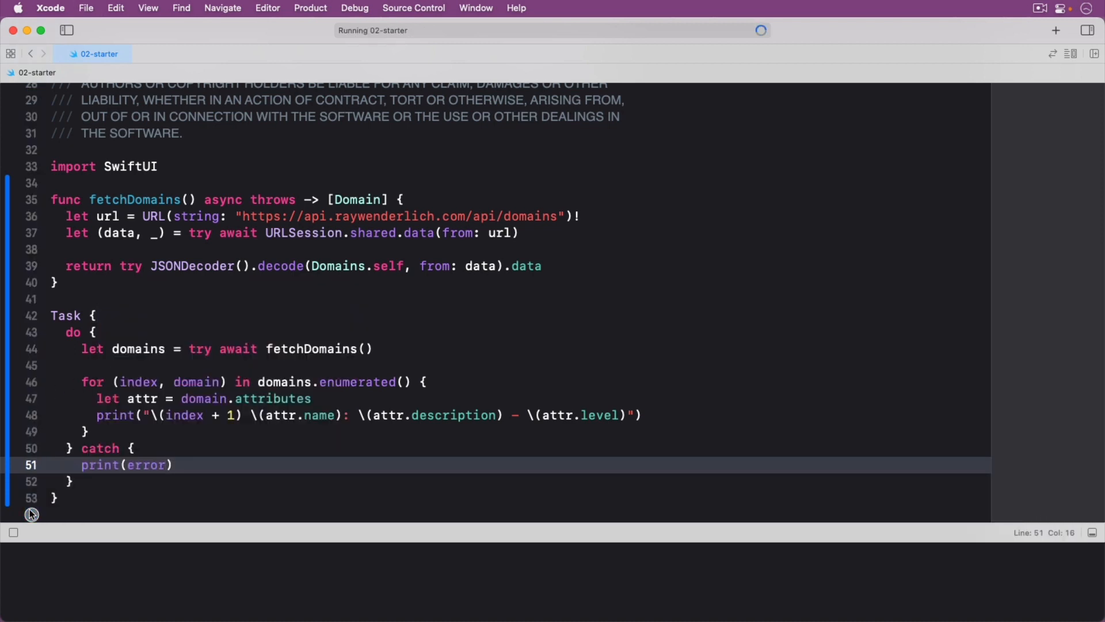